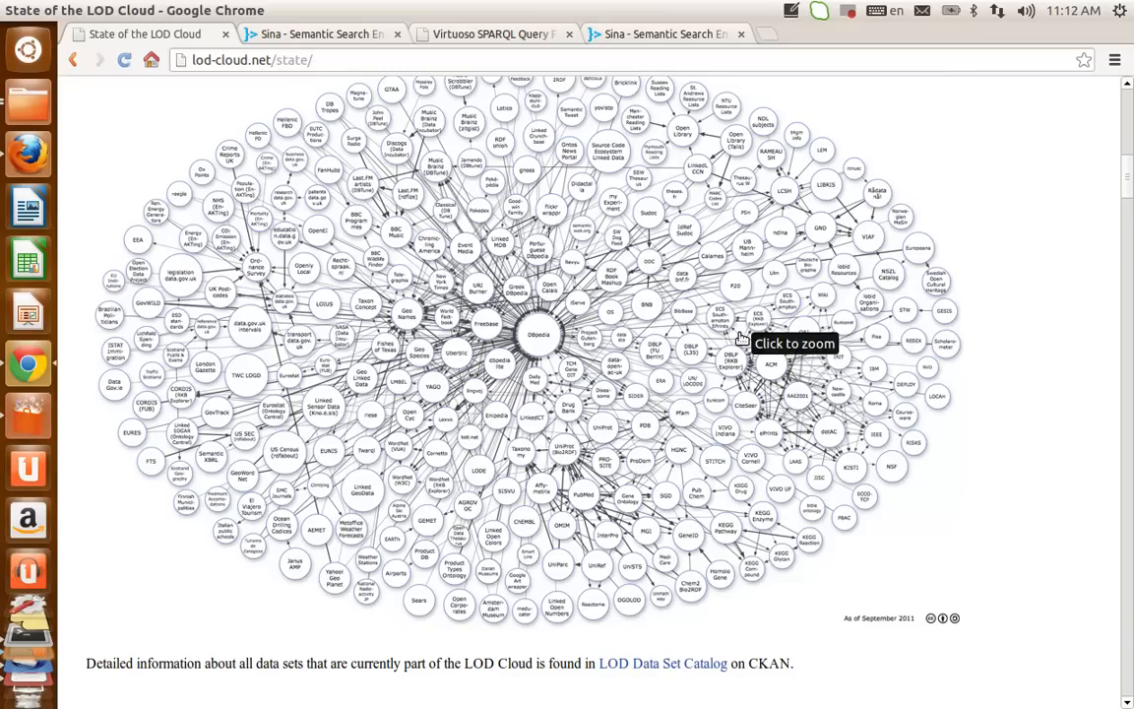
Scroll the LOD Cloud page down to the Linked Data by Domain table.
scroll(down, 3)
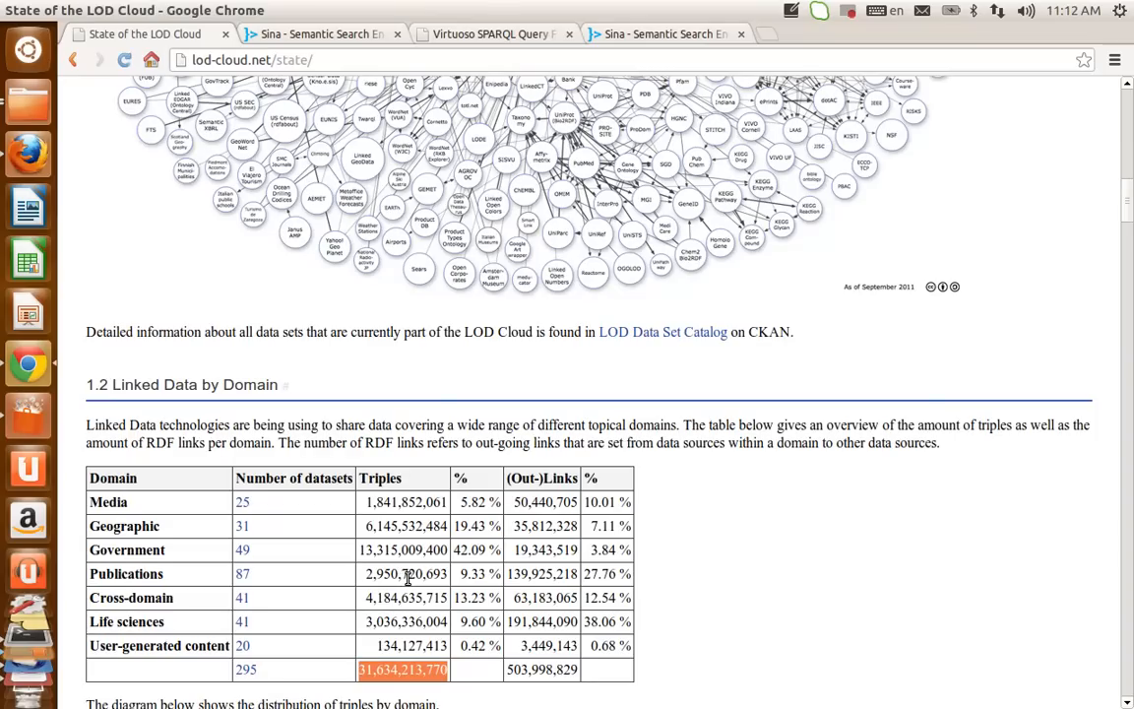
mouse_move(414, 592)
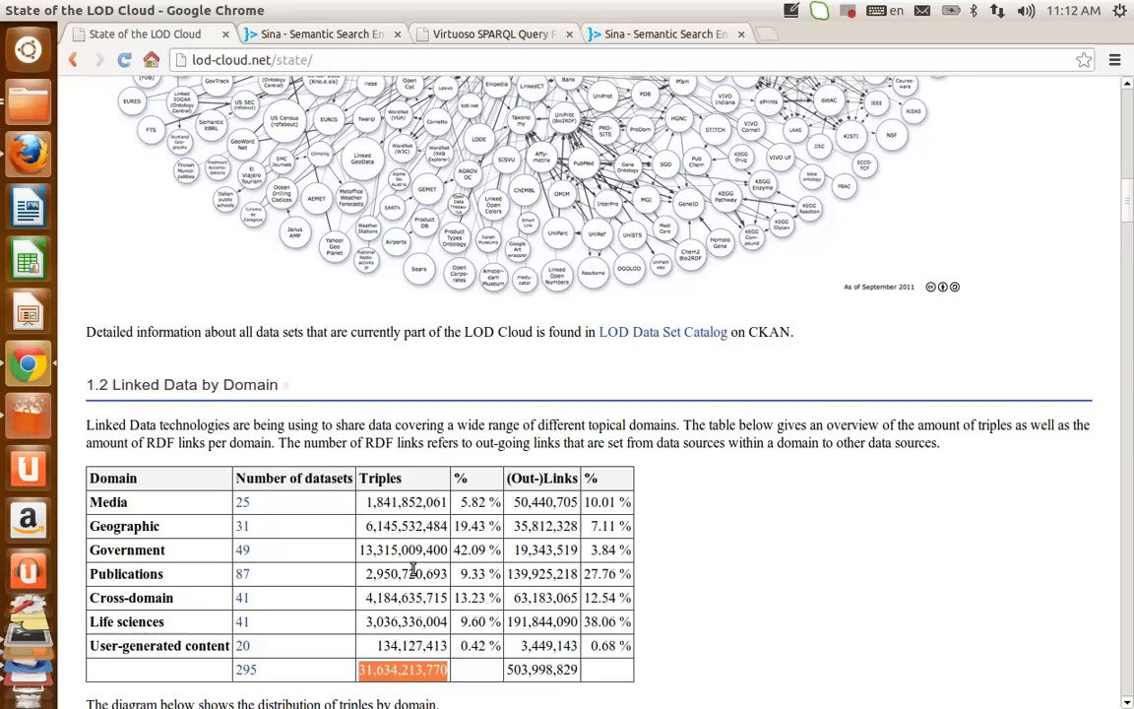
mouse_move(424, 549)
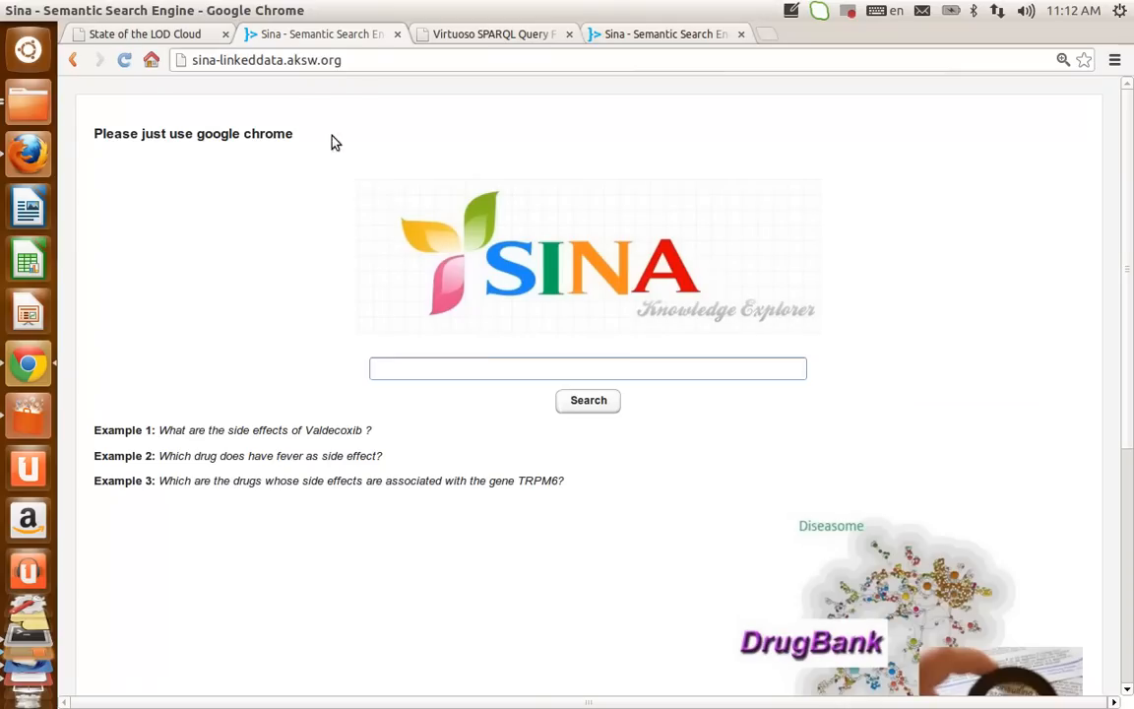
click(588, 368)
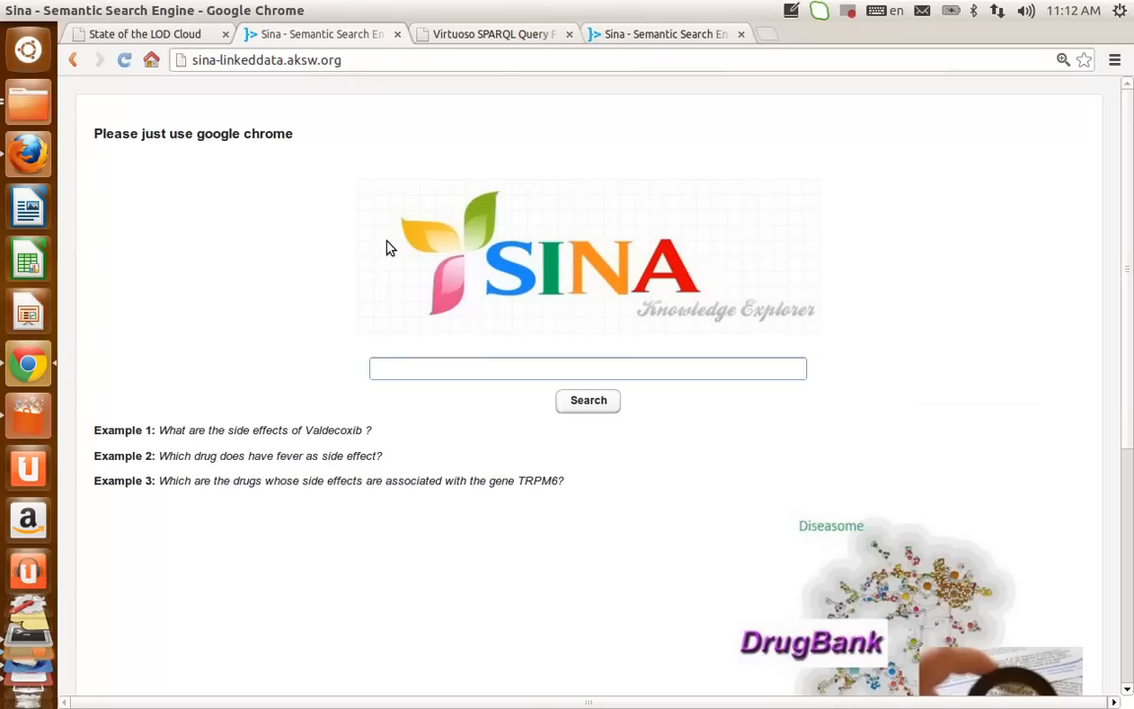
click(587, 368)
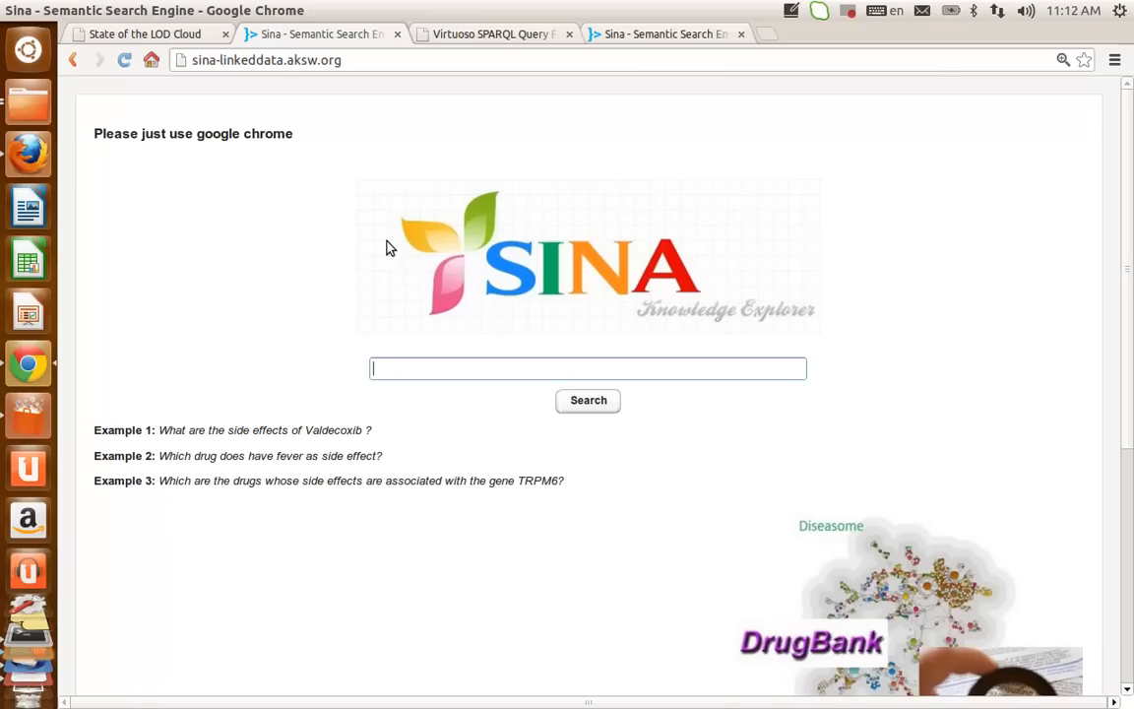
mouse_move(447, 354)
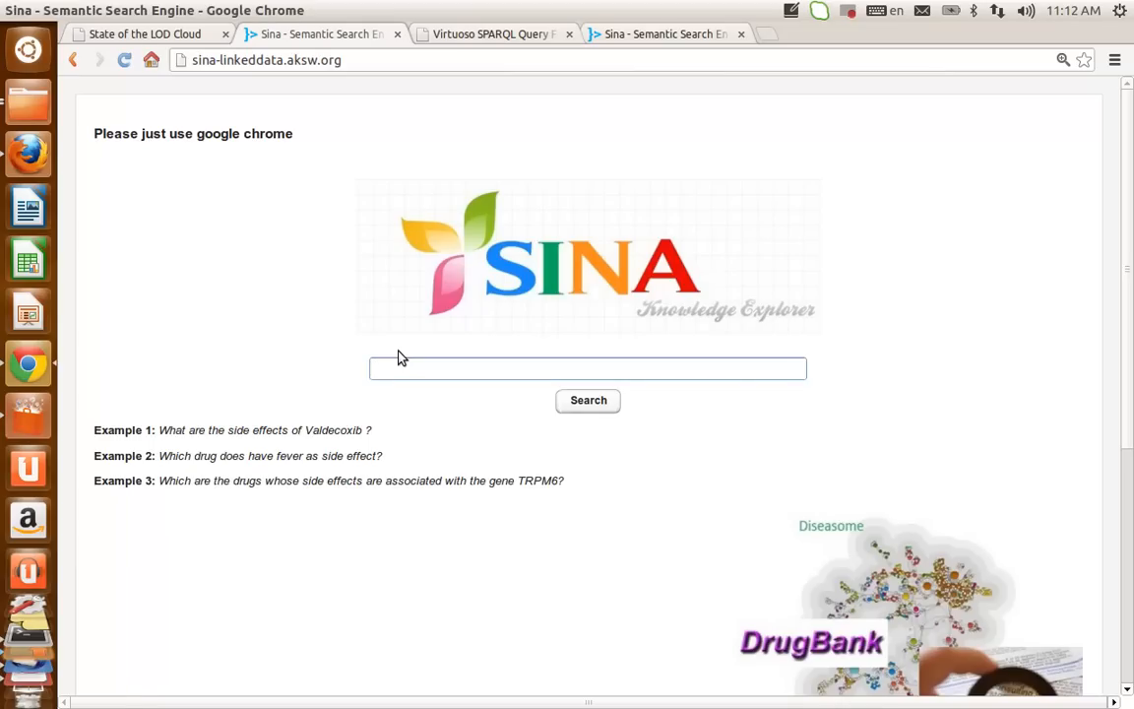
click(588, 368)
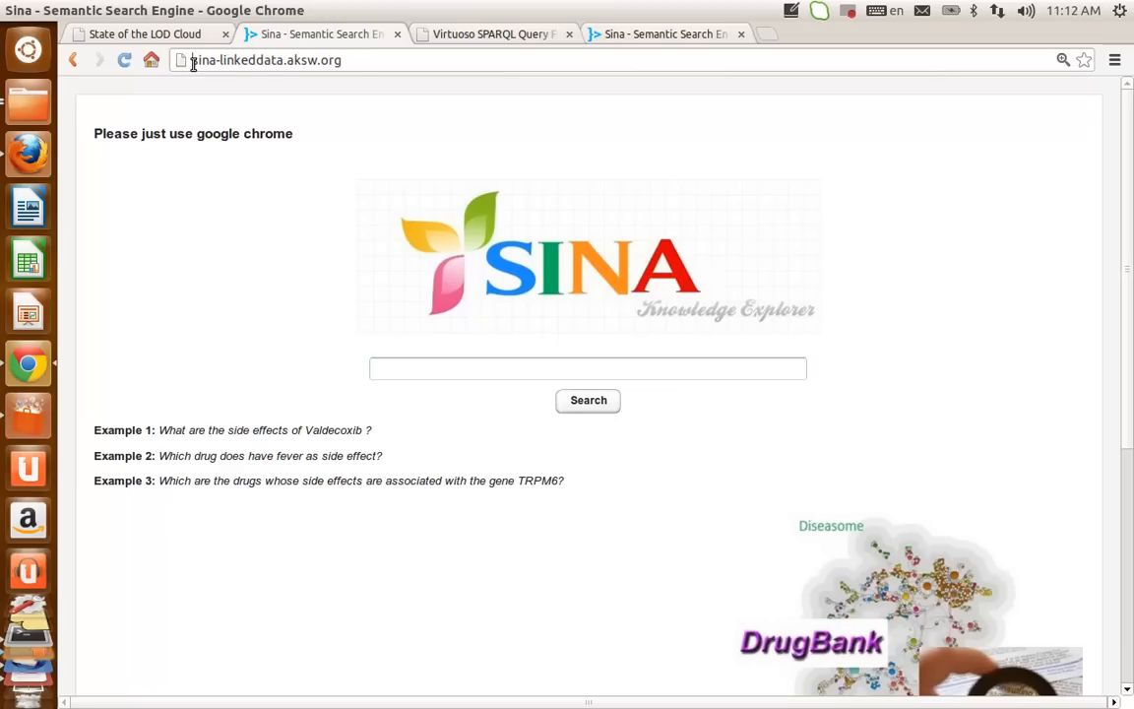
click(261, 60)
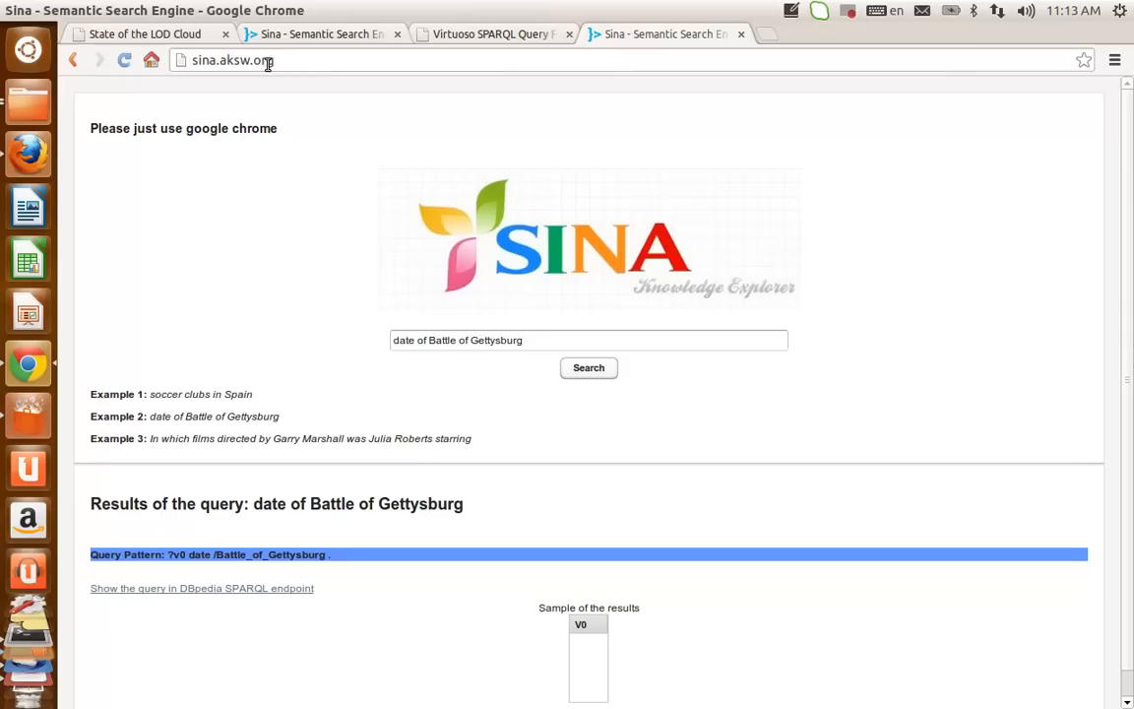
mouse_move(303, 37)
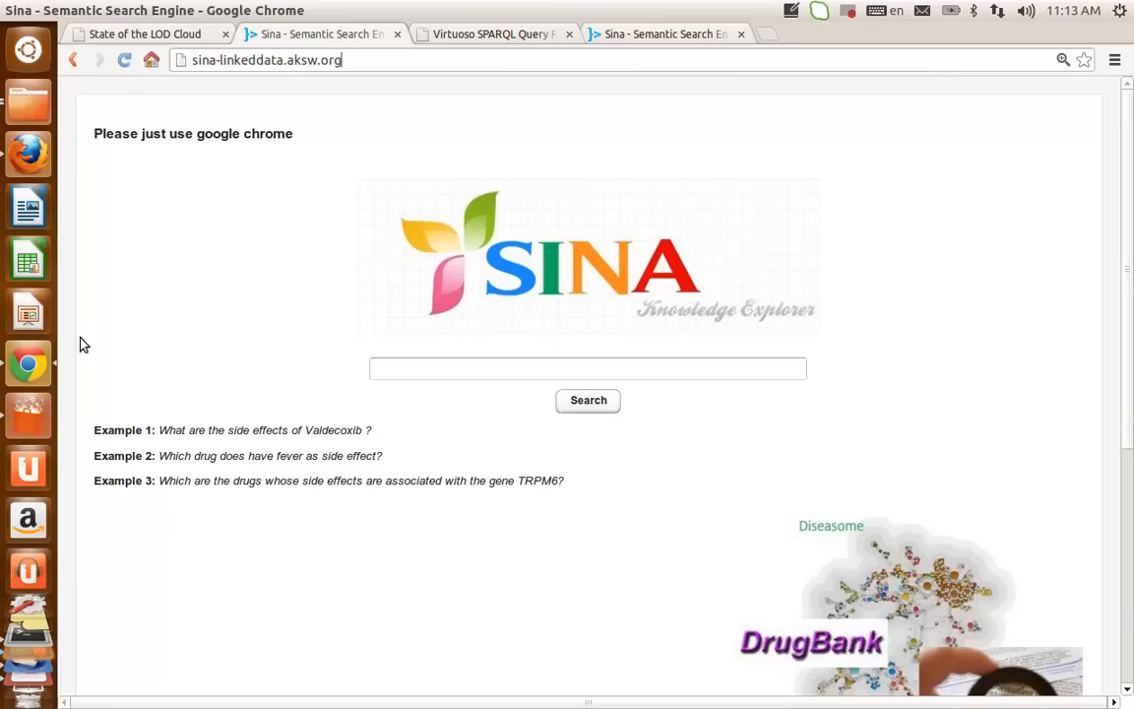
mouse_move(221, 277)
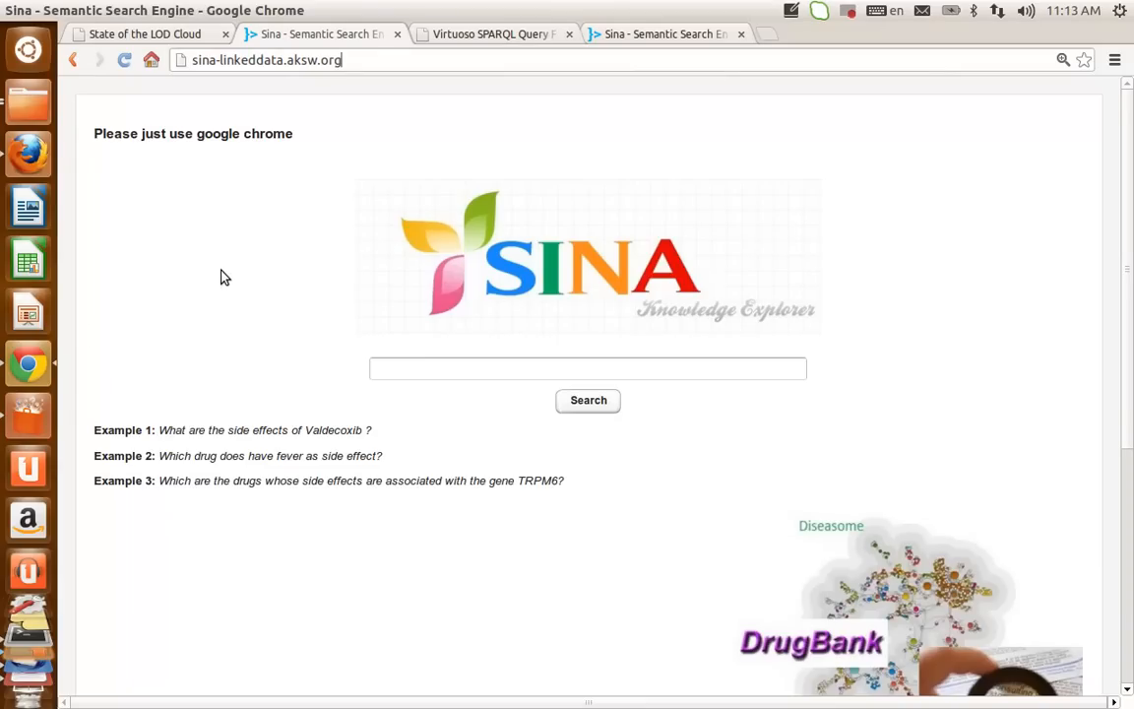
mouse_move(200, 310)
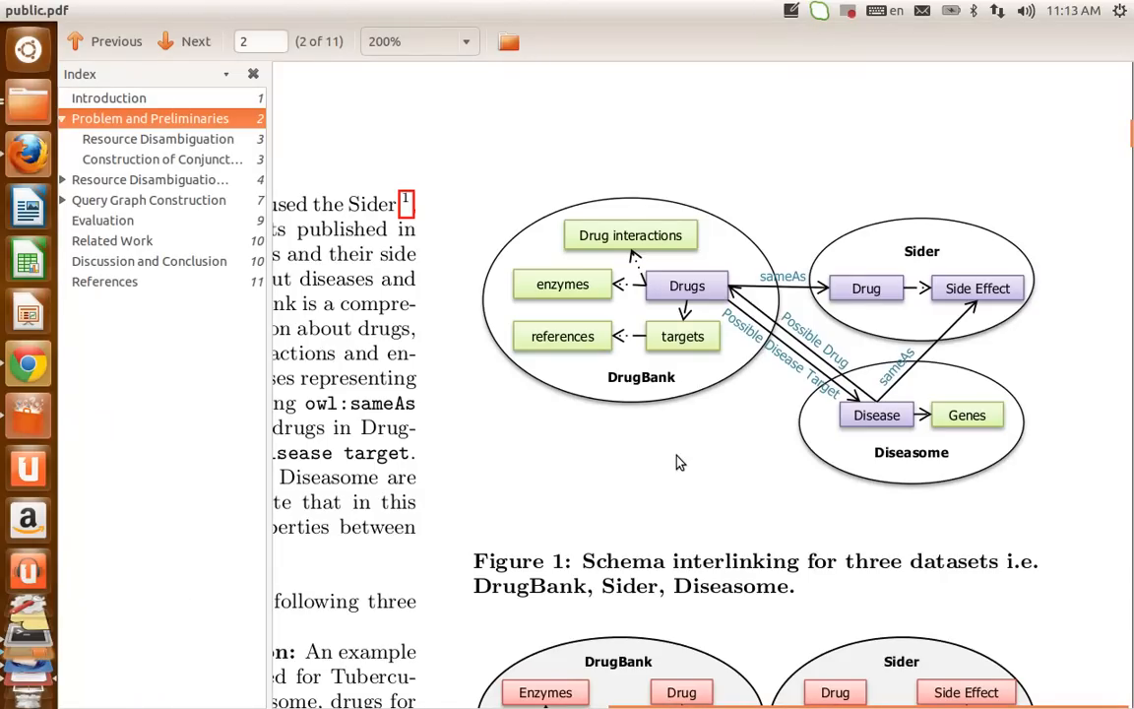
mouse_move(689, 460)
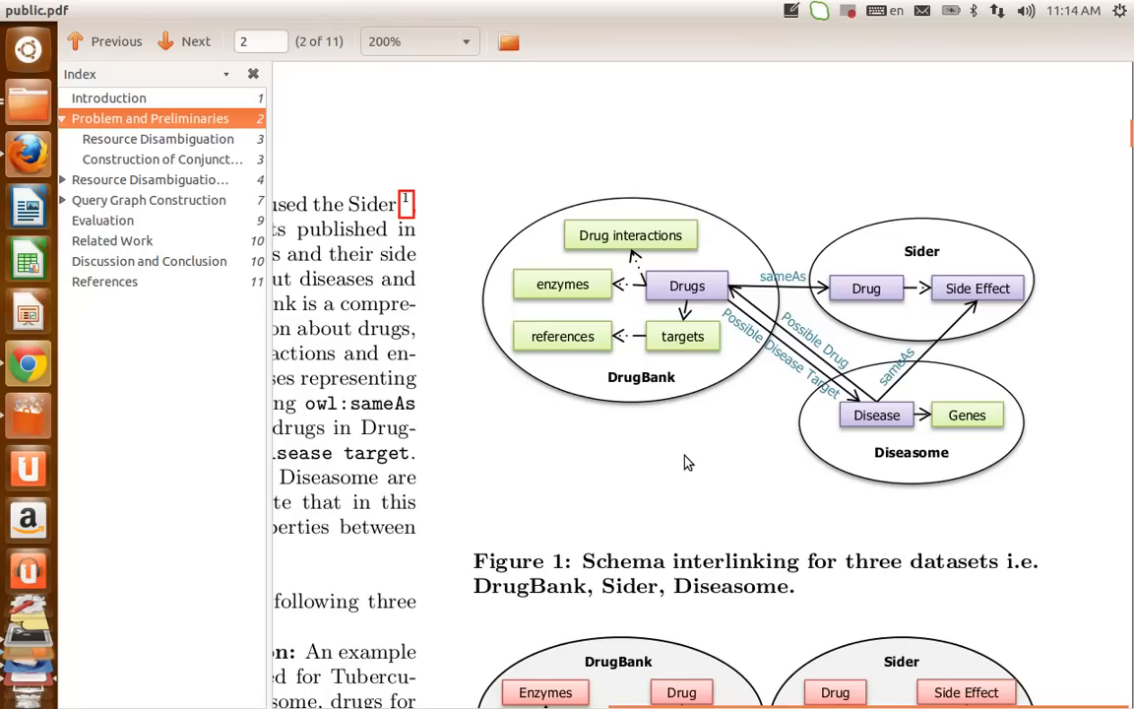
mouse_move(28, 365)
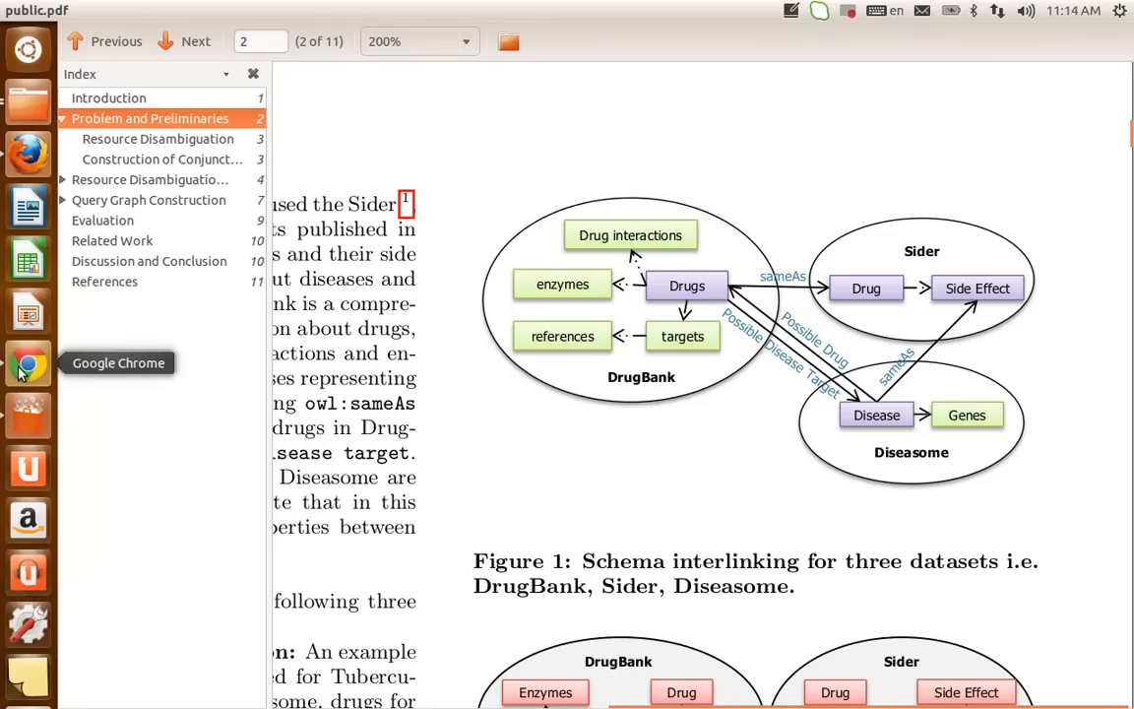
Bring Google Chrome with the Sina search page back from the launcher.
click(28, 362)
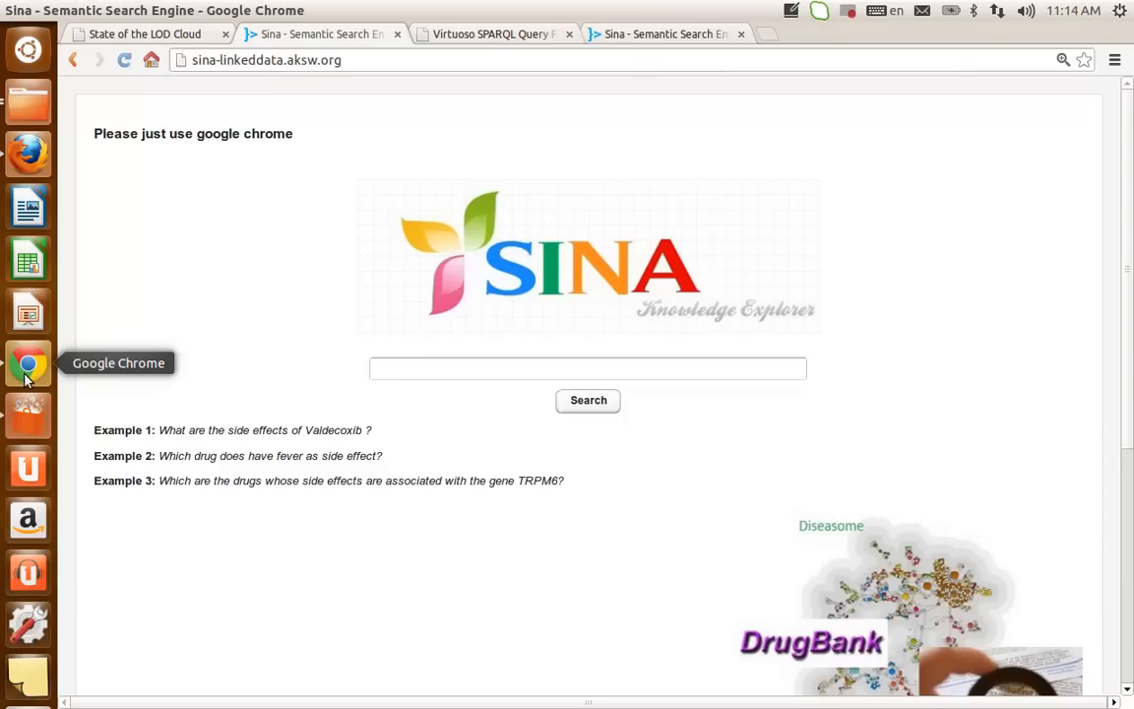
mouse_move(281, 487)
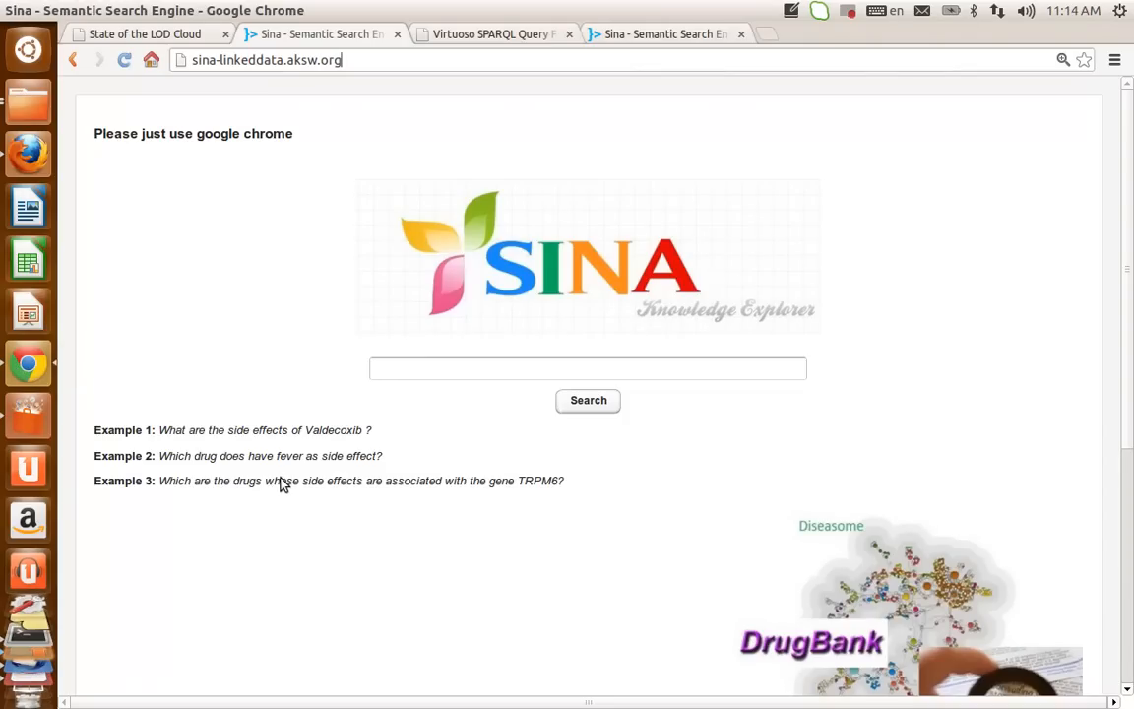
mouse_move(262, 481)
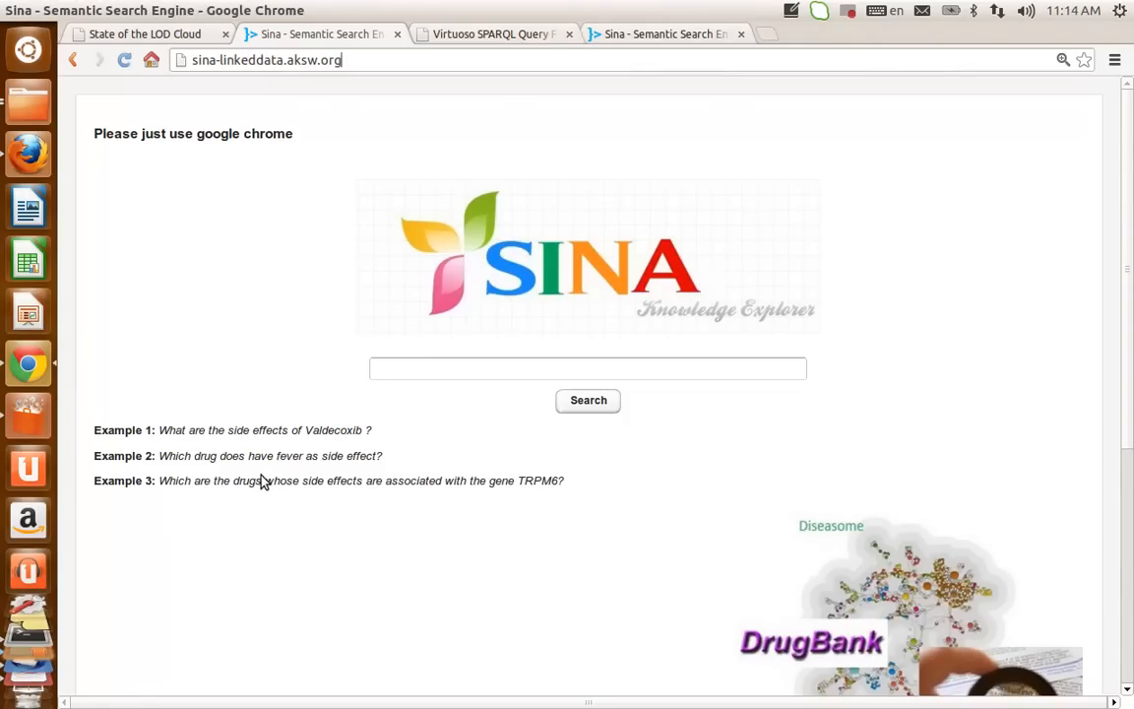
mouse_move(260, 507)
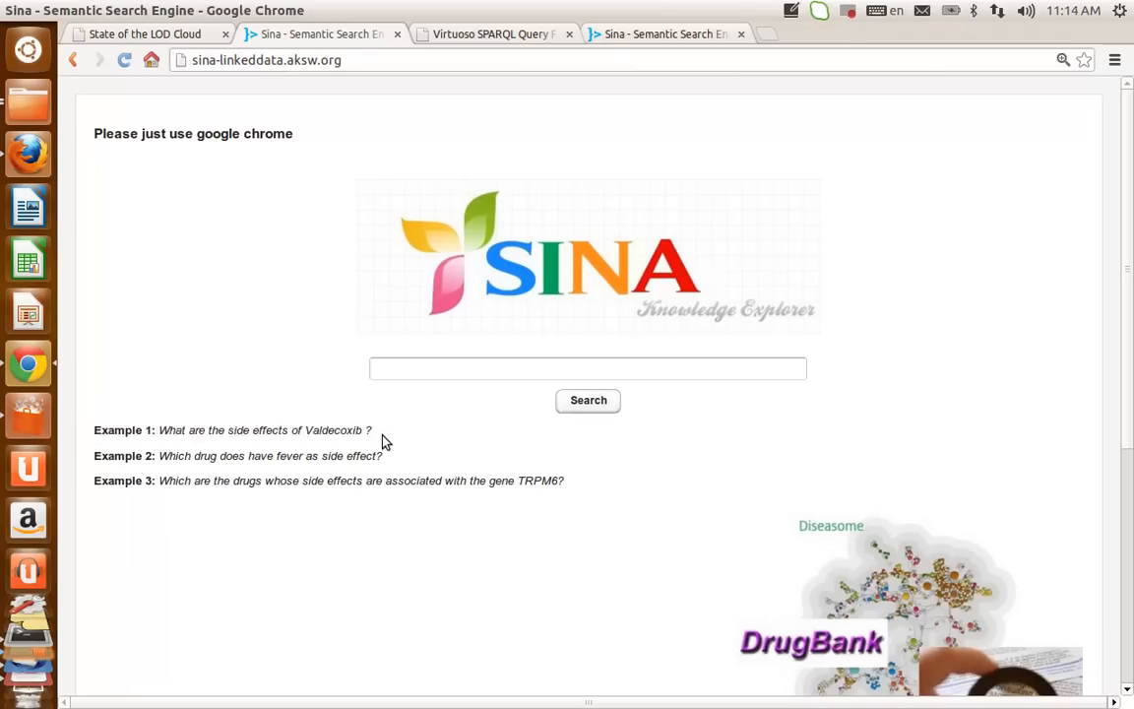
Enter 'What are the side effects of Valdecoxib?' in Sina and scroll to the results.
text(w)
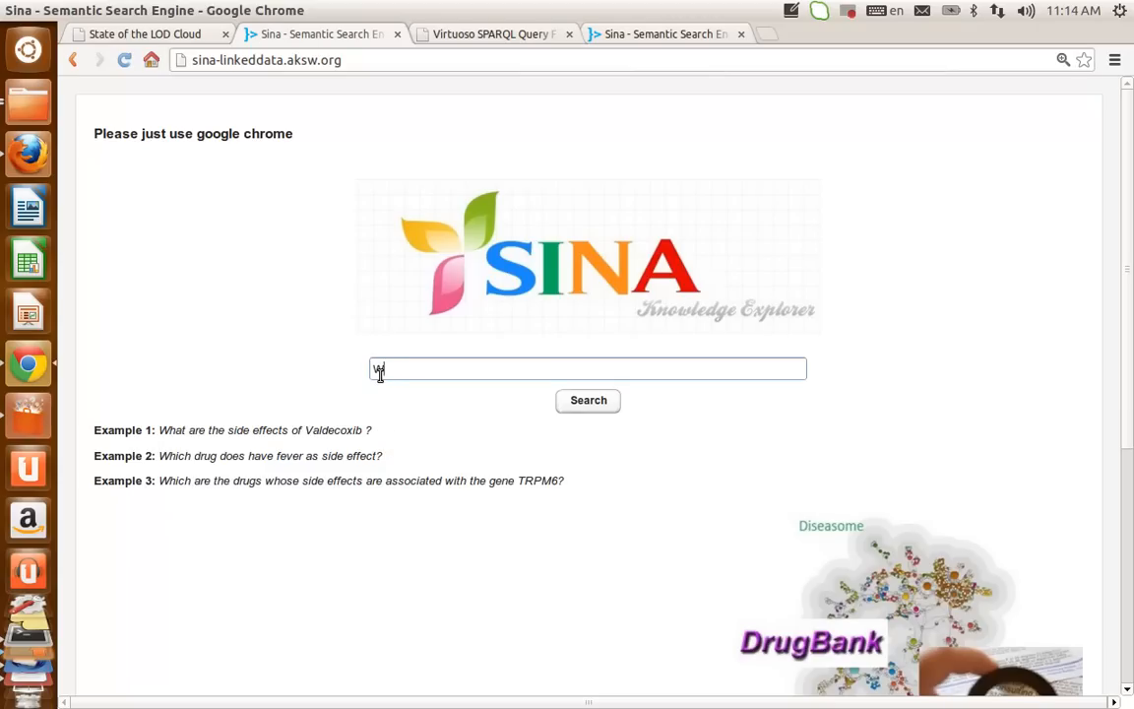
text(hat)
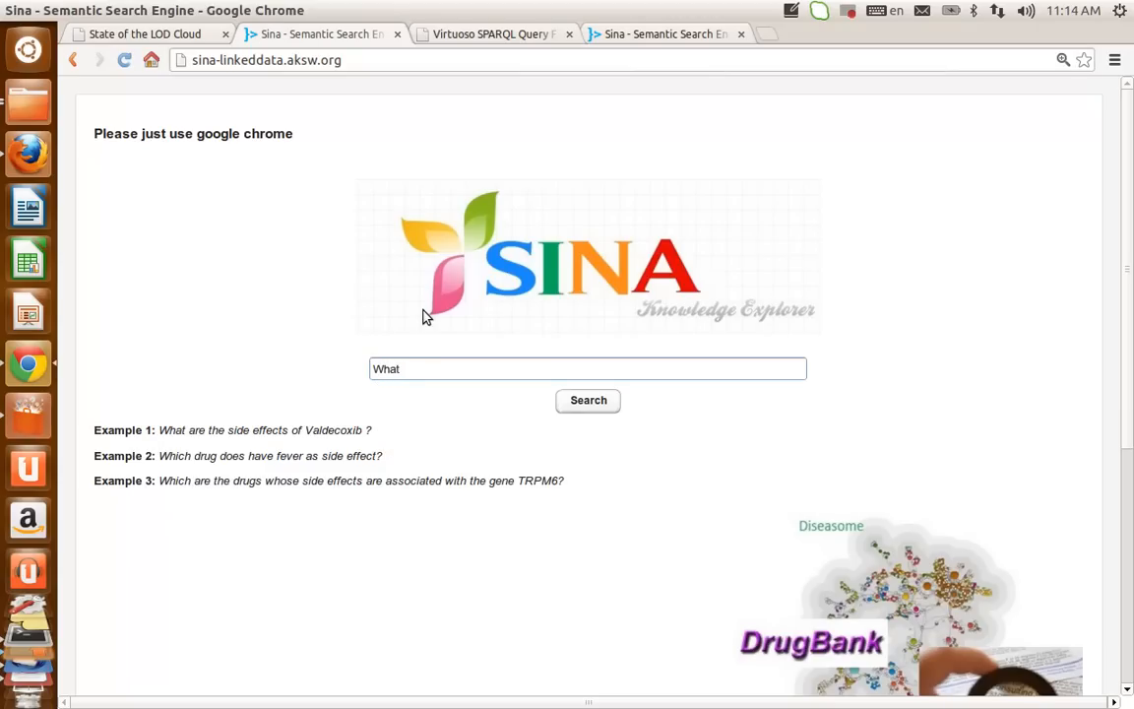
text(are)
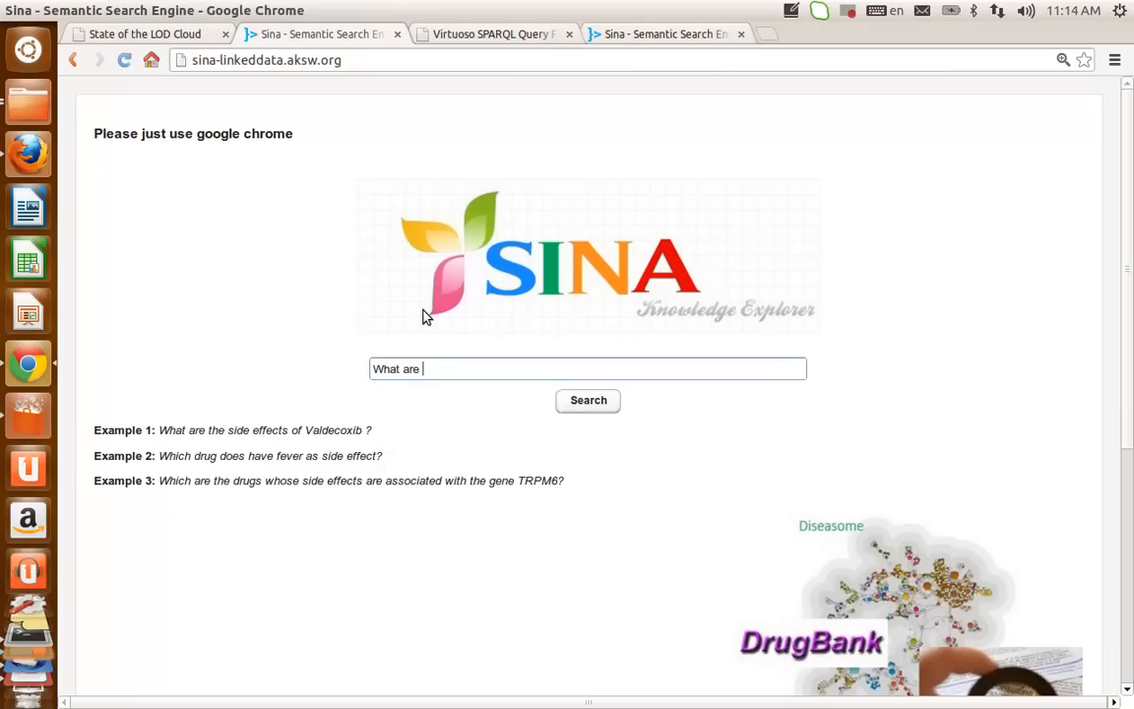
text(the sid)
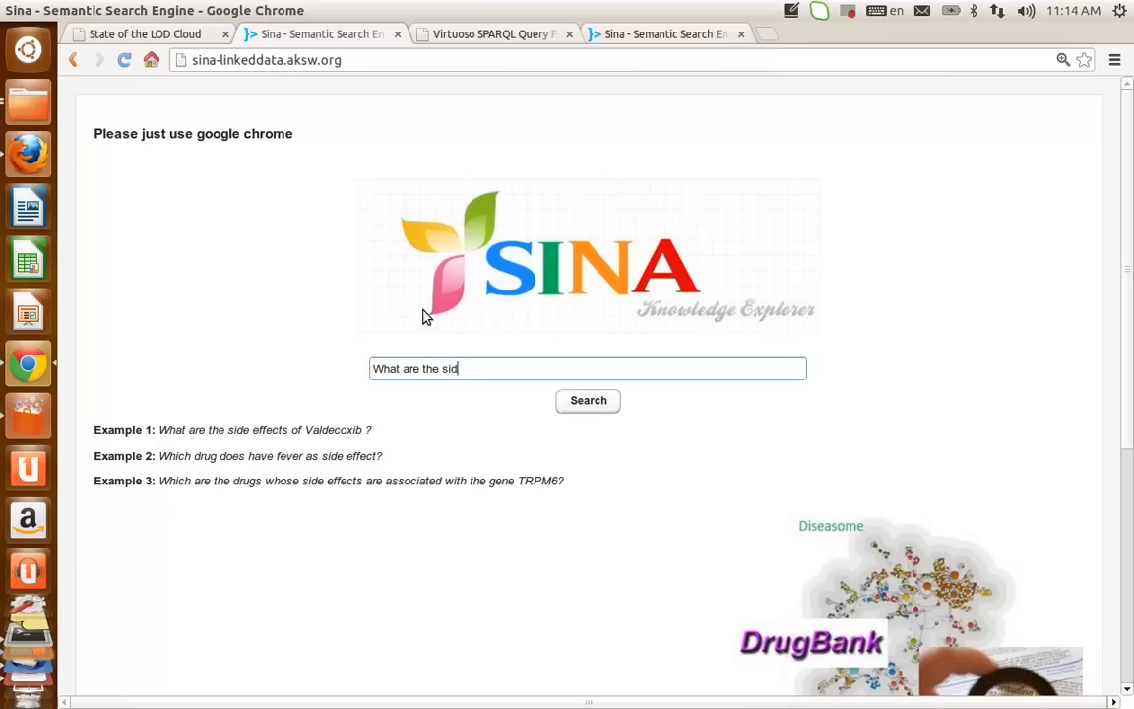
text(e eff)
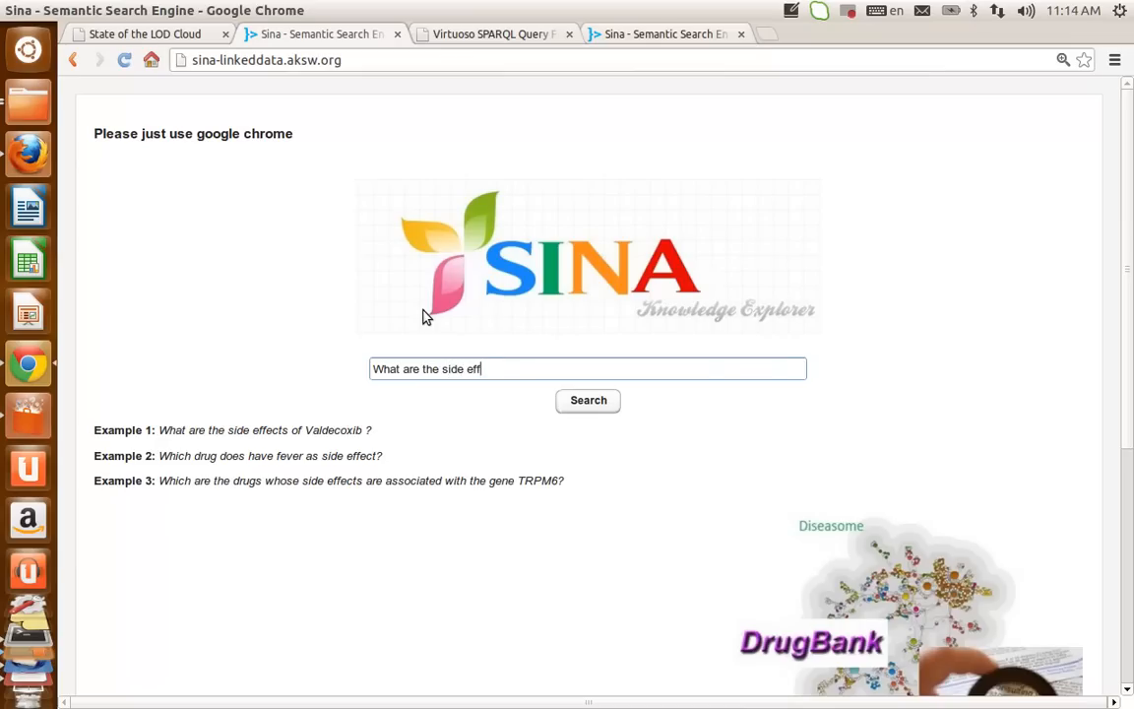
text(ects of)
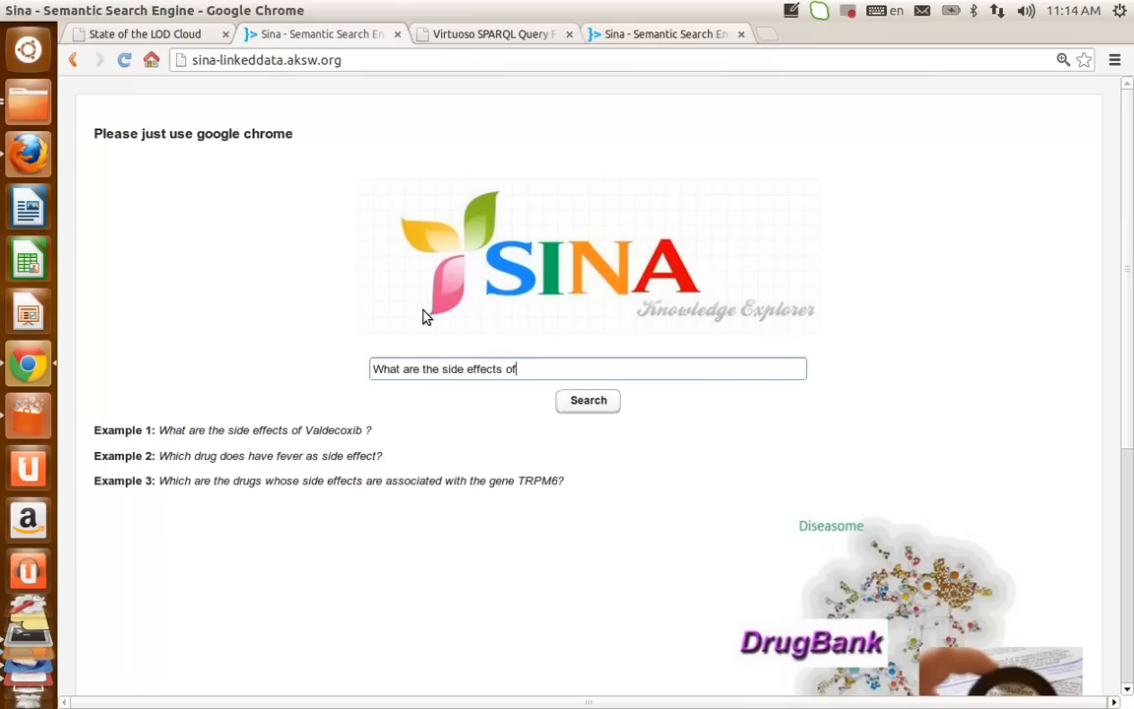
text(Valdecoxib?)
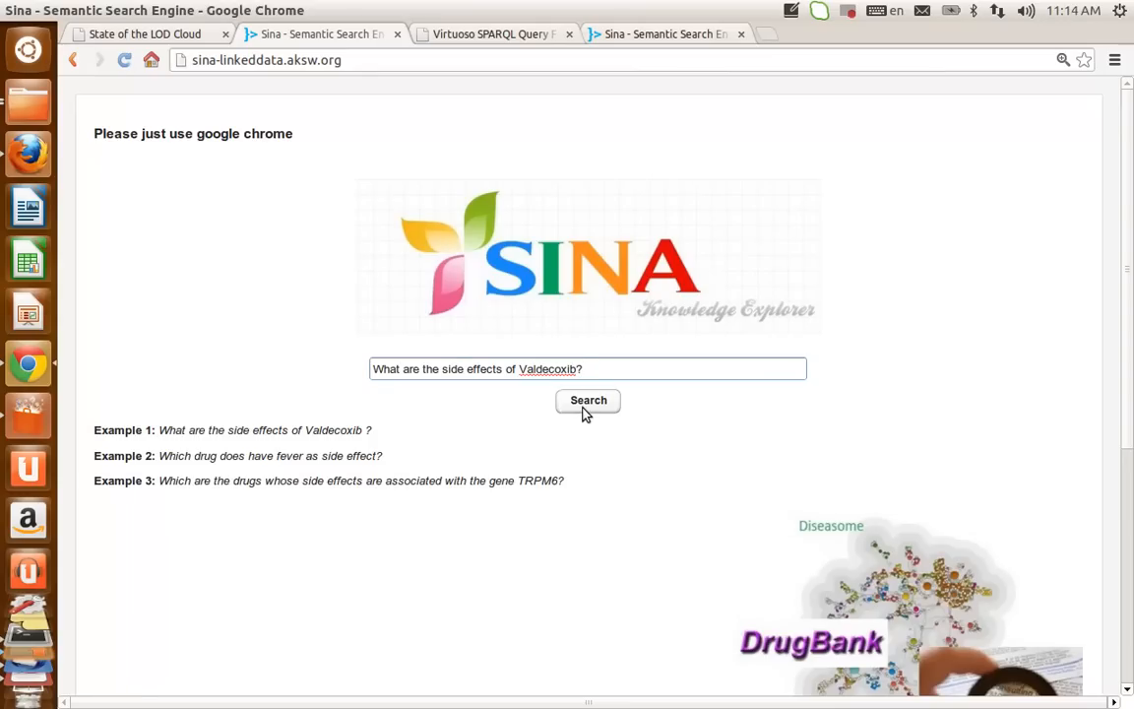
scroll(down, 3)
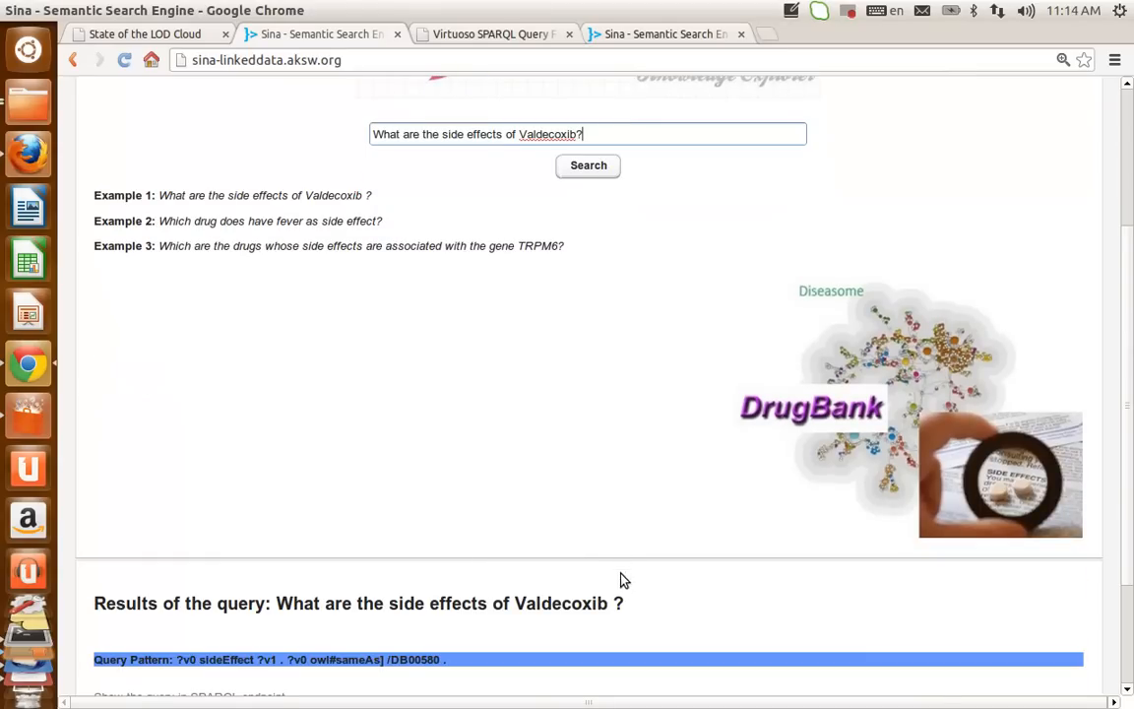
scroll(down, 3)
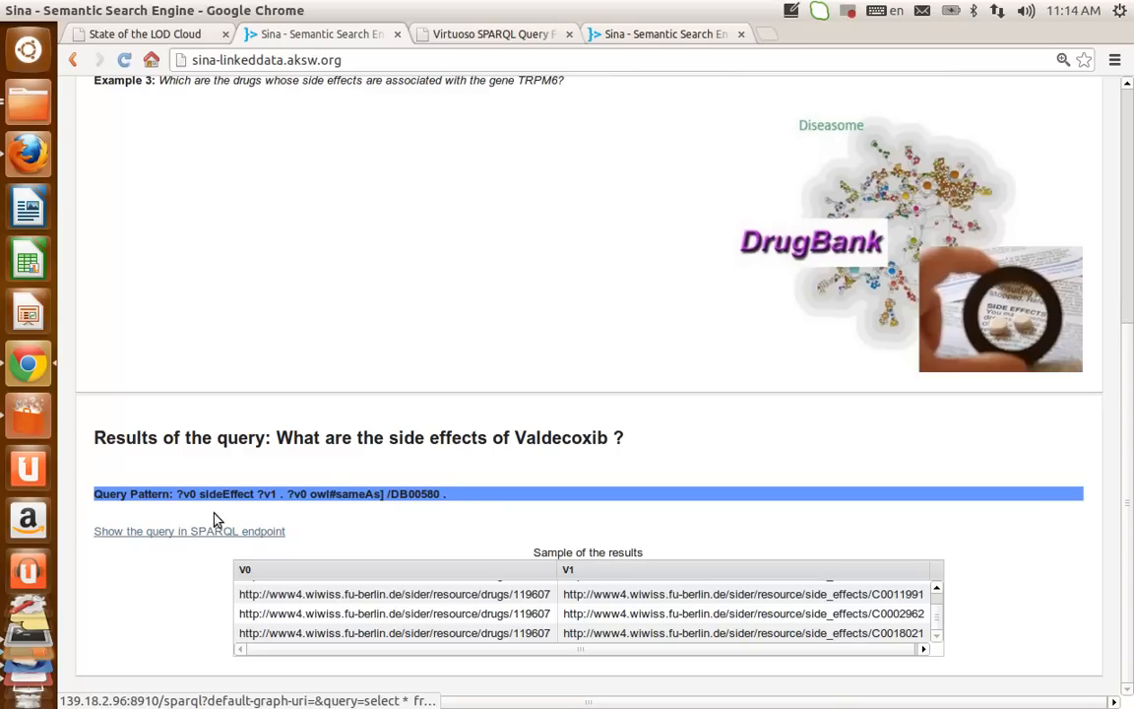
mouse_move(215, 499)
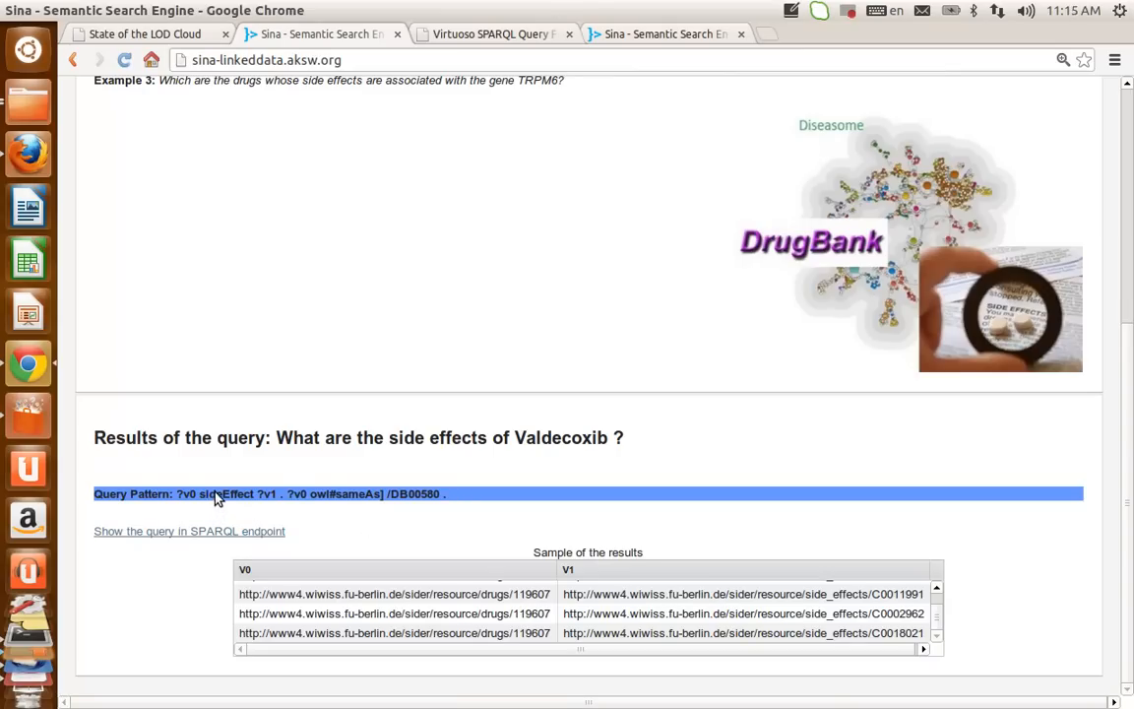
mouse_move(248, 504)
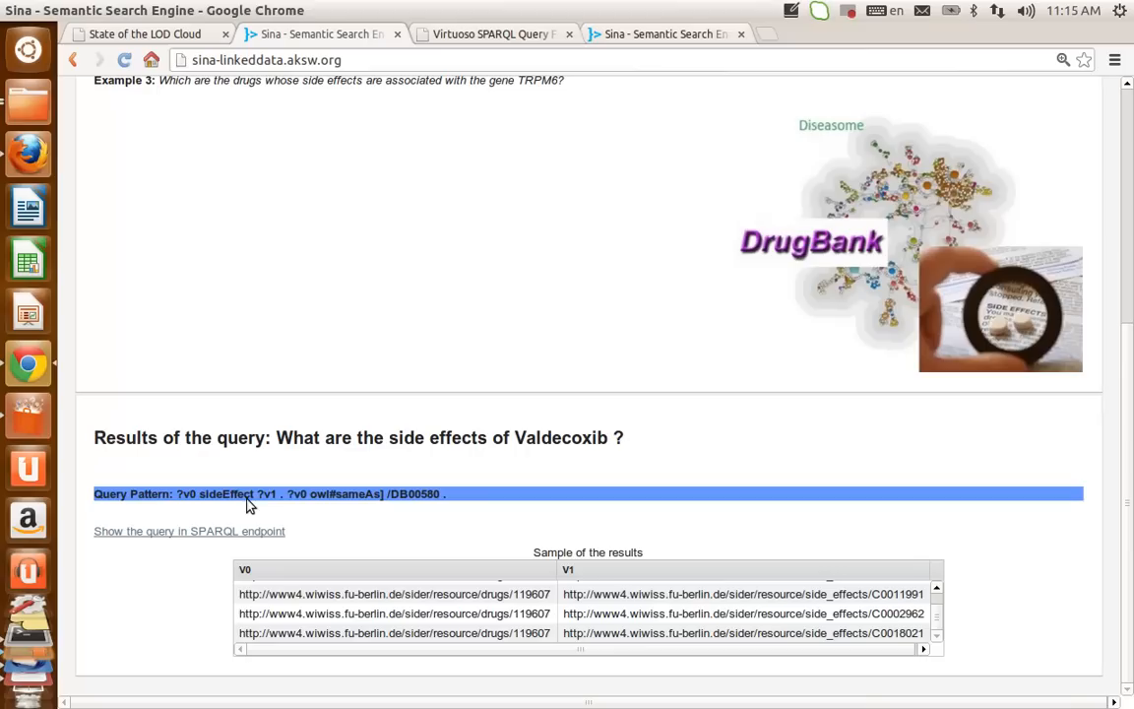
mouse_move(250, 573)
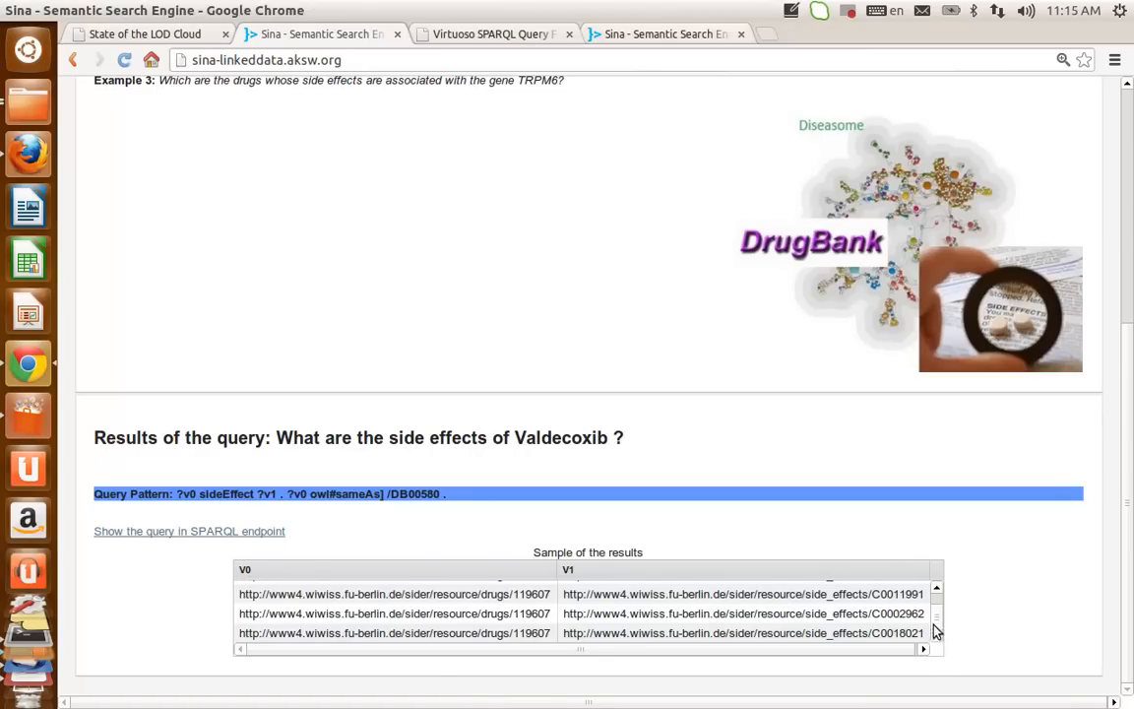
mouse_move(510, 663)
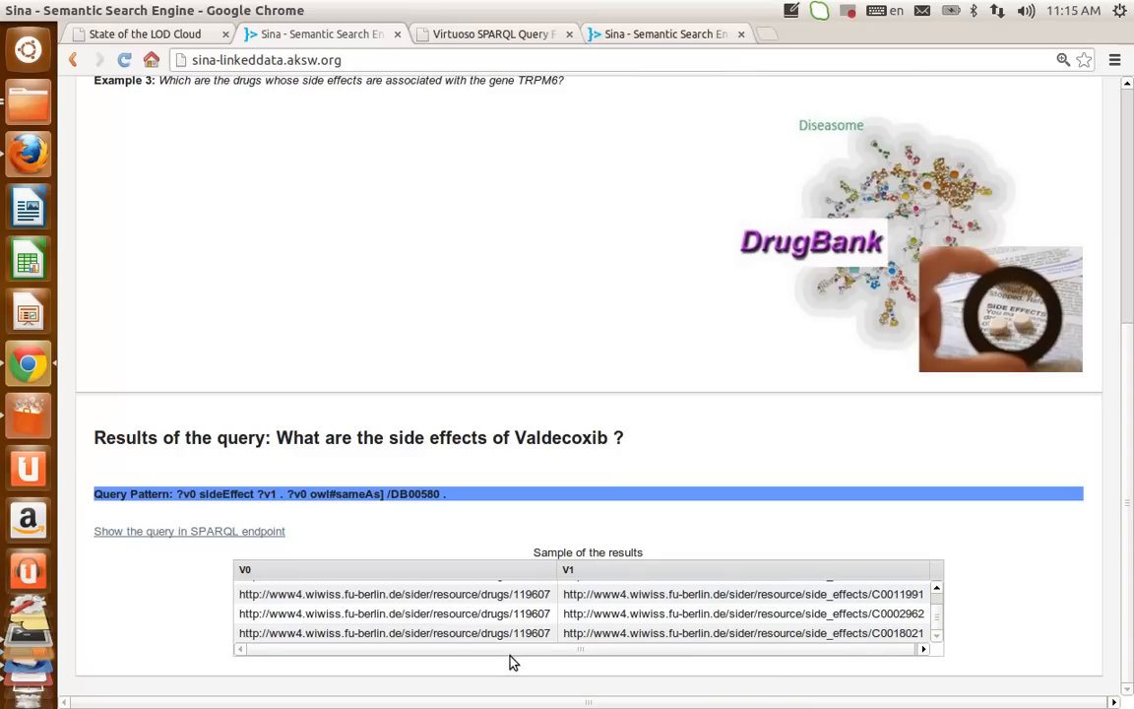
mouse_move(258, 645)
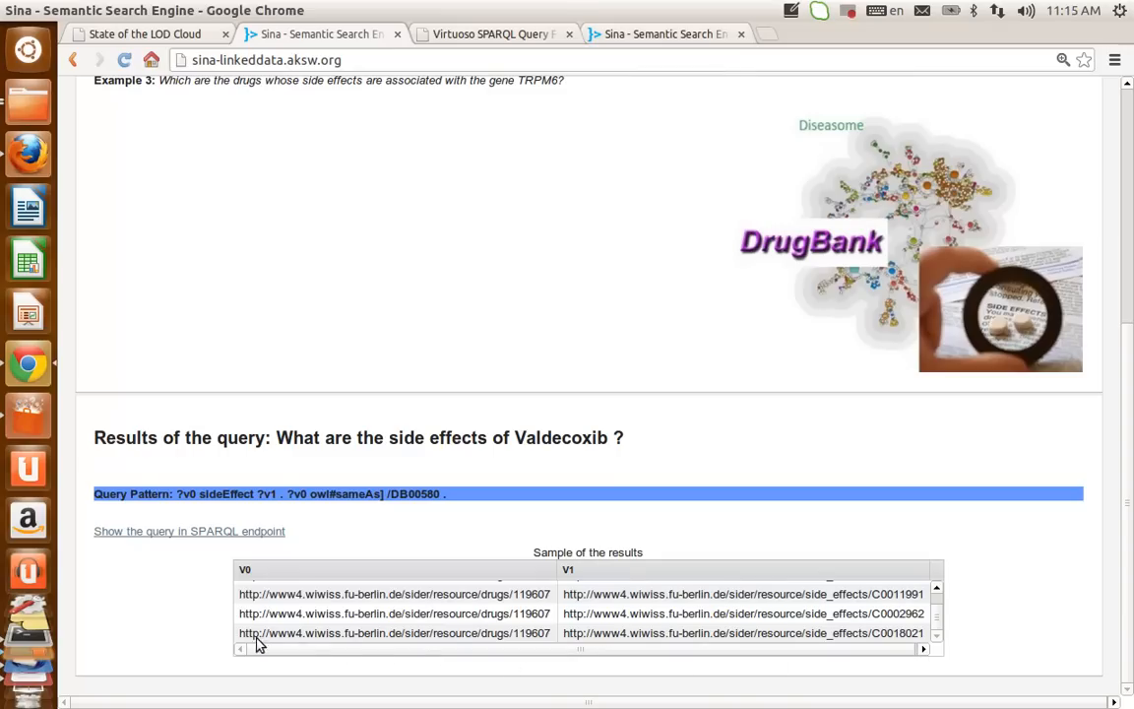
scroll(down, 3)
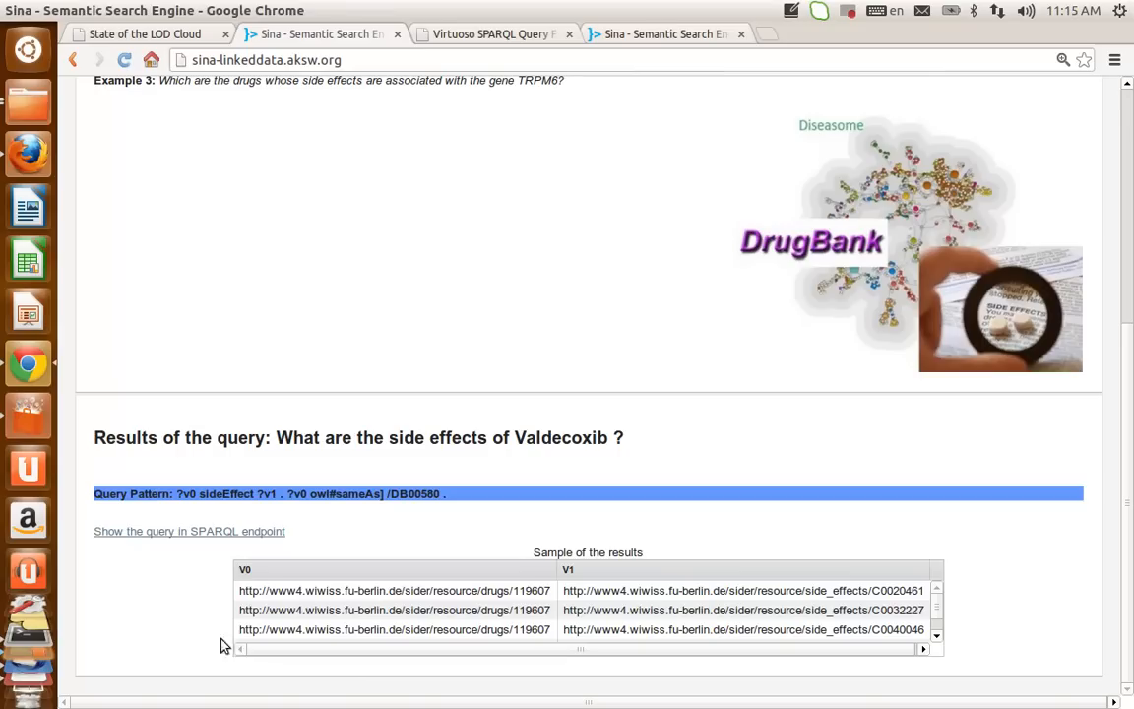
mouse_move(257, 569)
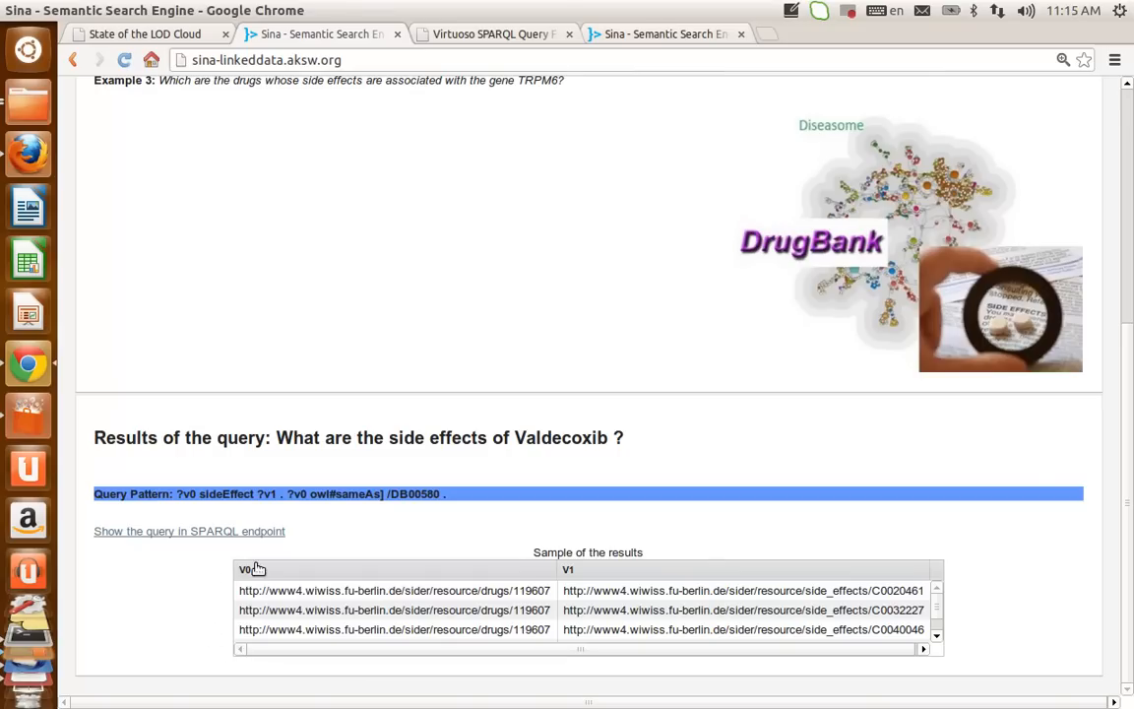
mouse_move(152, 536)
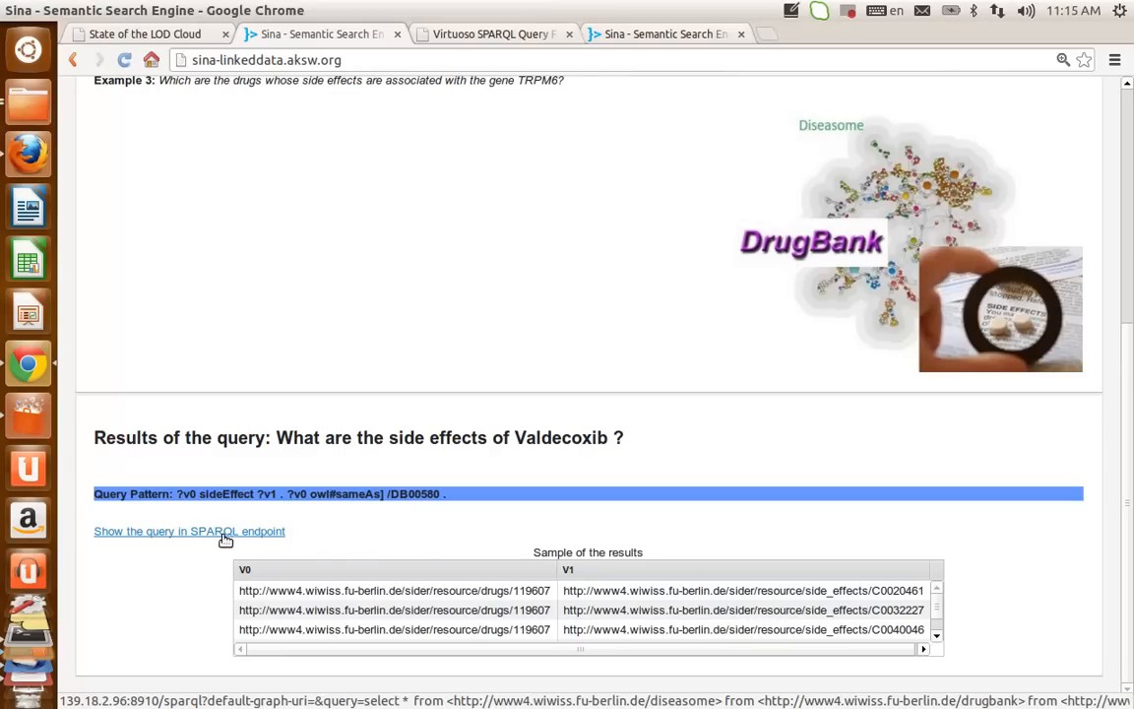
mouse_move(241, 531)
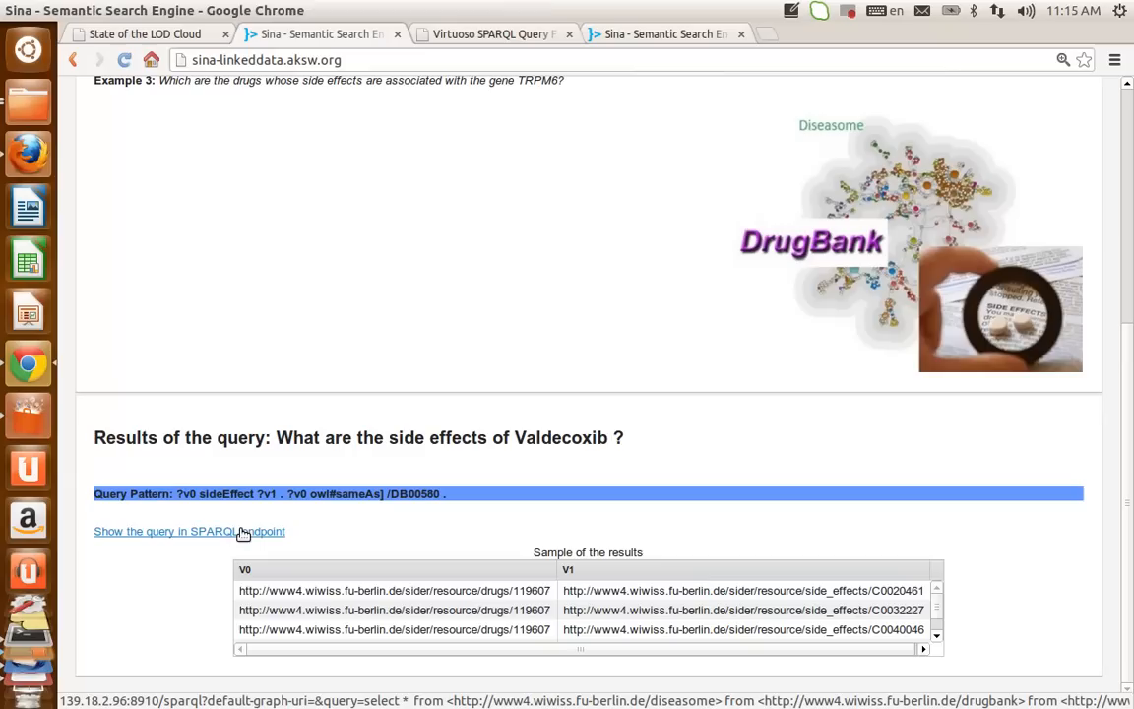
mouse_move(231, 531)
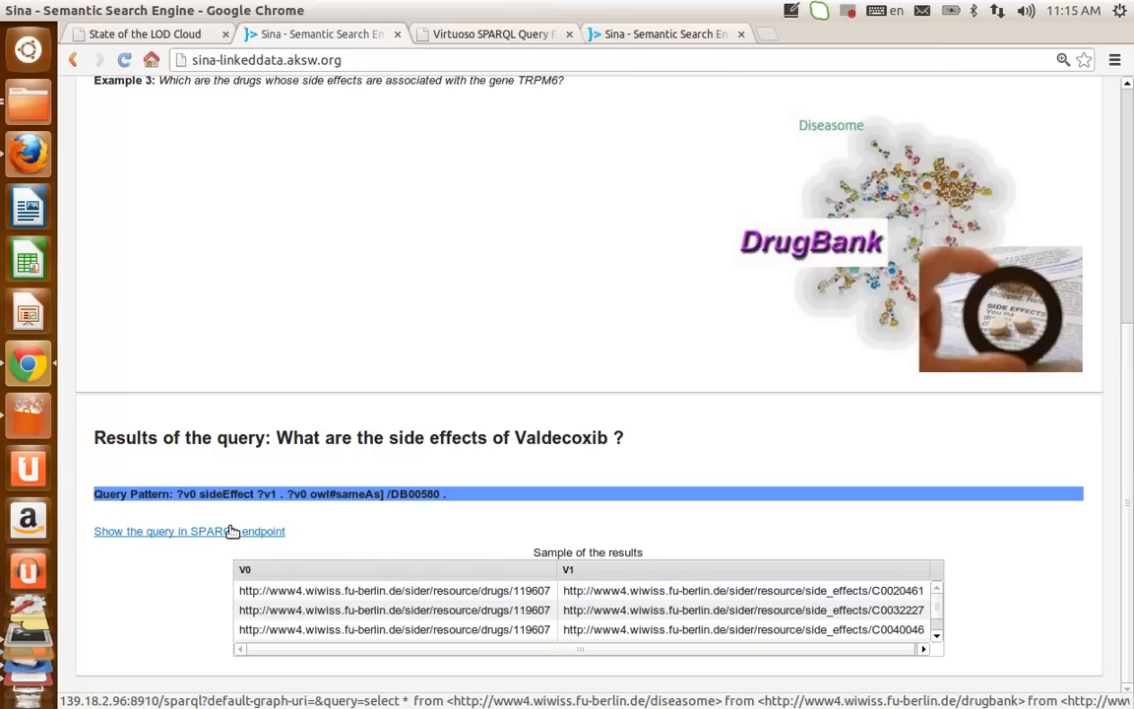
mouse_move(482, 36)
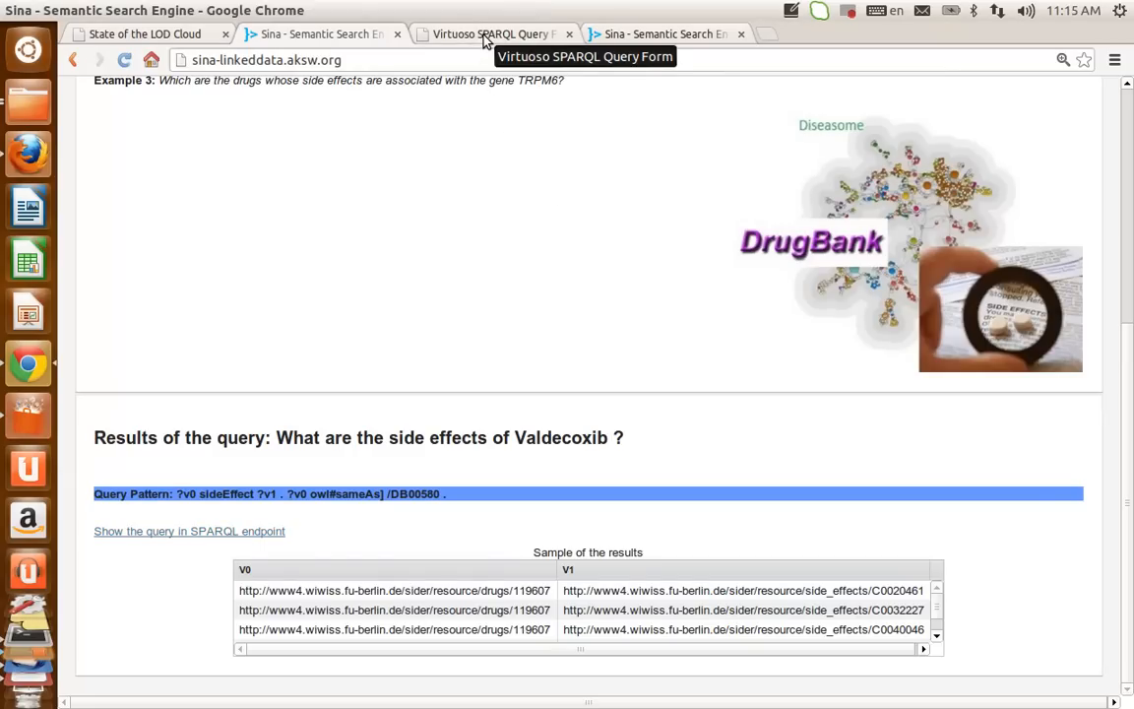
click(492, 37)
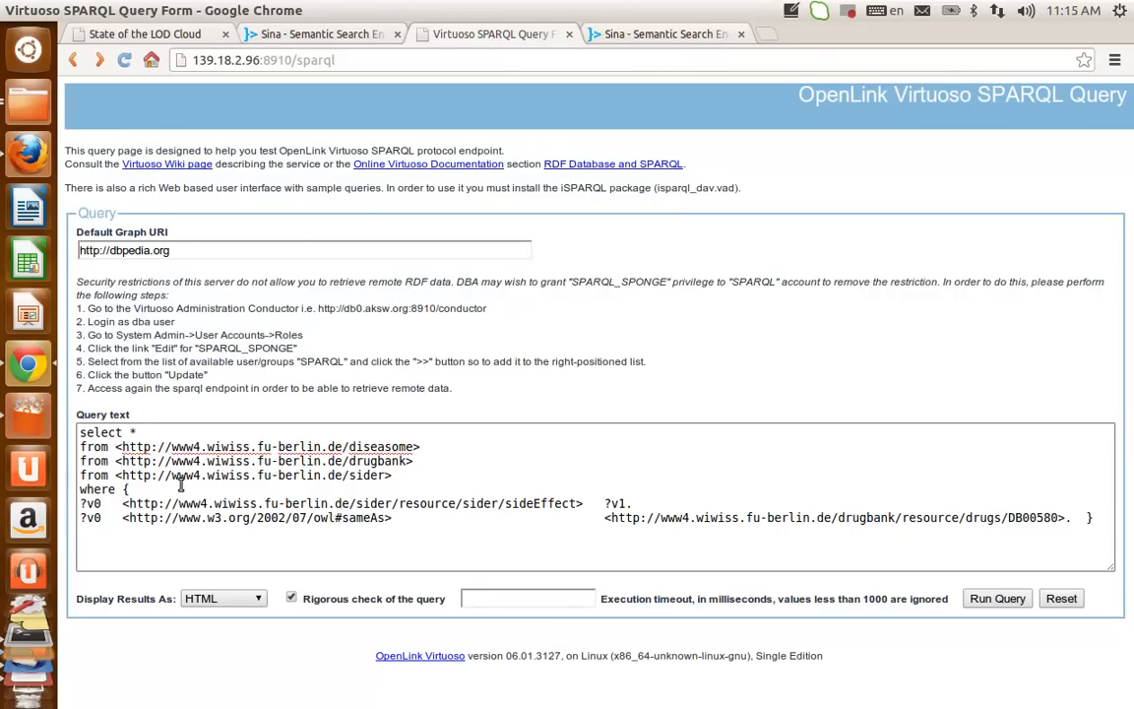
Change the Virtuoso query to 'select distinct ?v1' and run it for side-effect URIs.
click(136, 433)
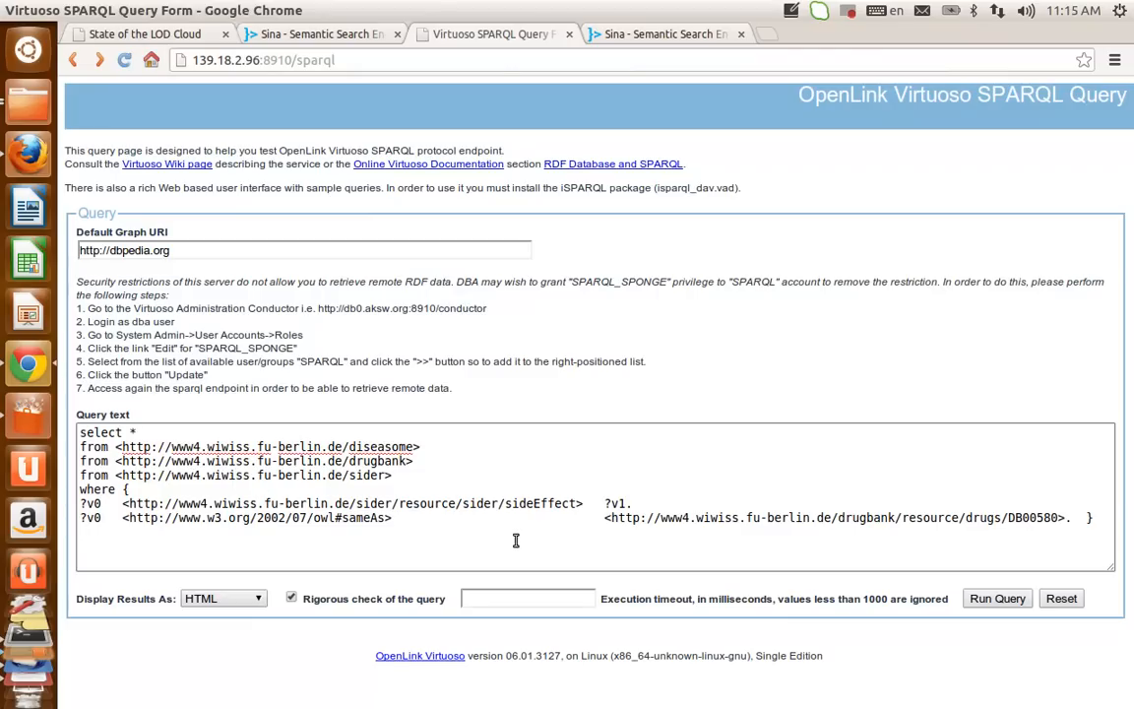
mouse_move(1004, 599)
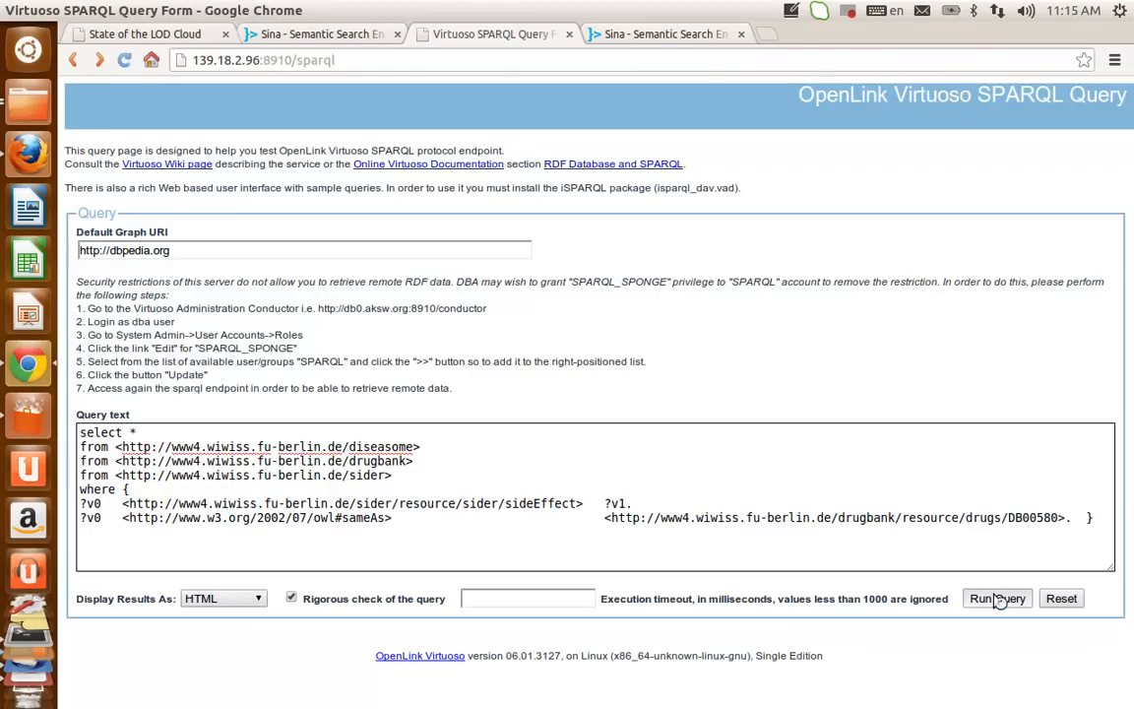
click(998, 600)
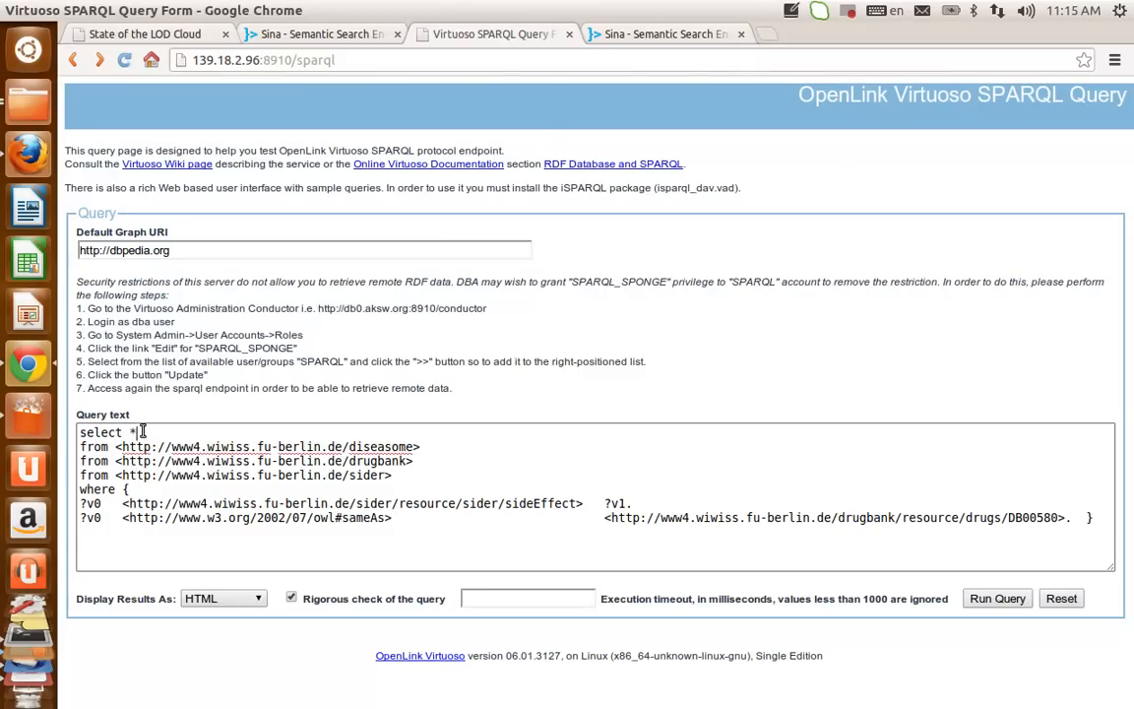
key(BackSpace)
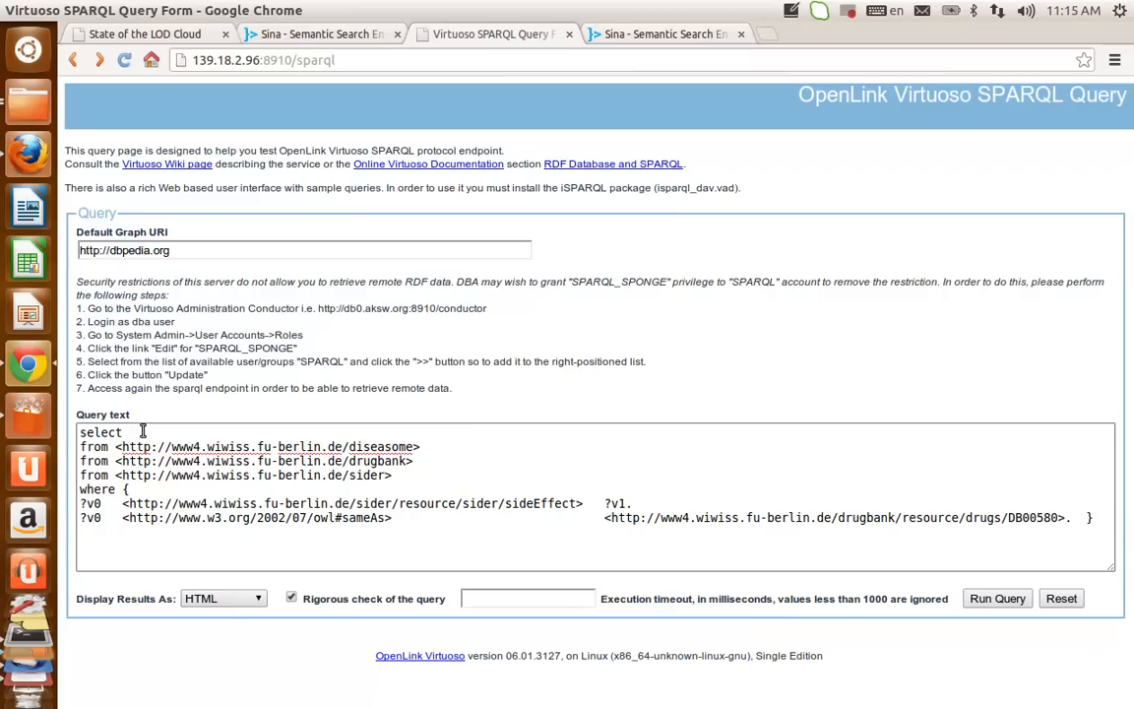
text(distinc)
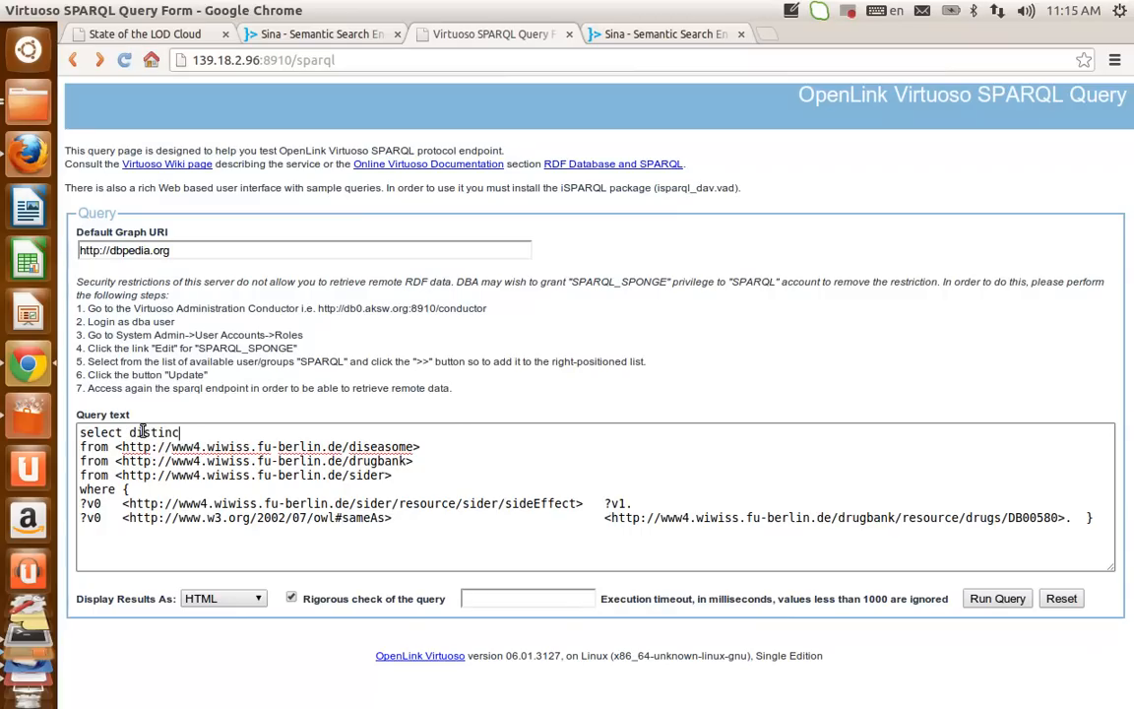
text(?v1)
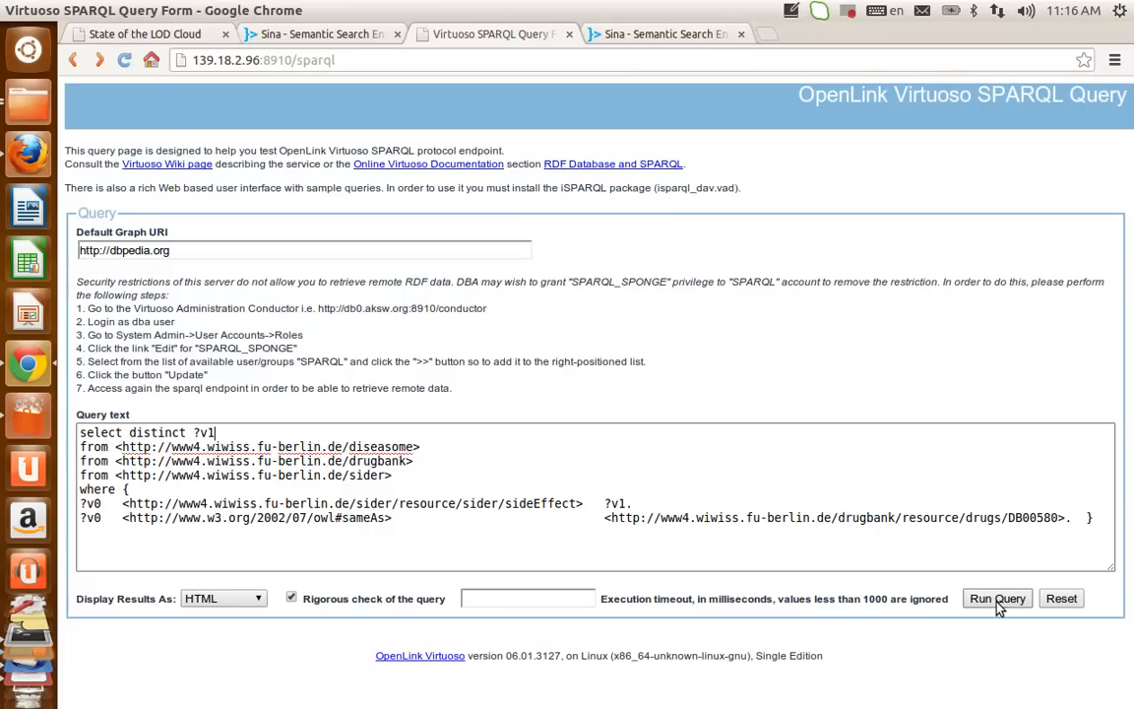
click(999, 599)
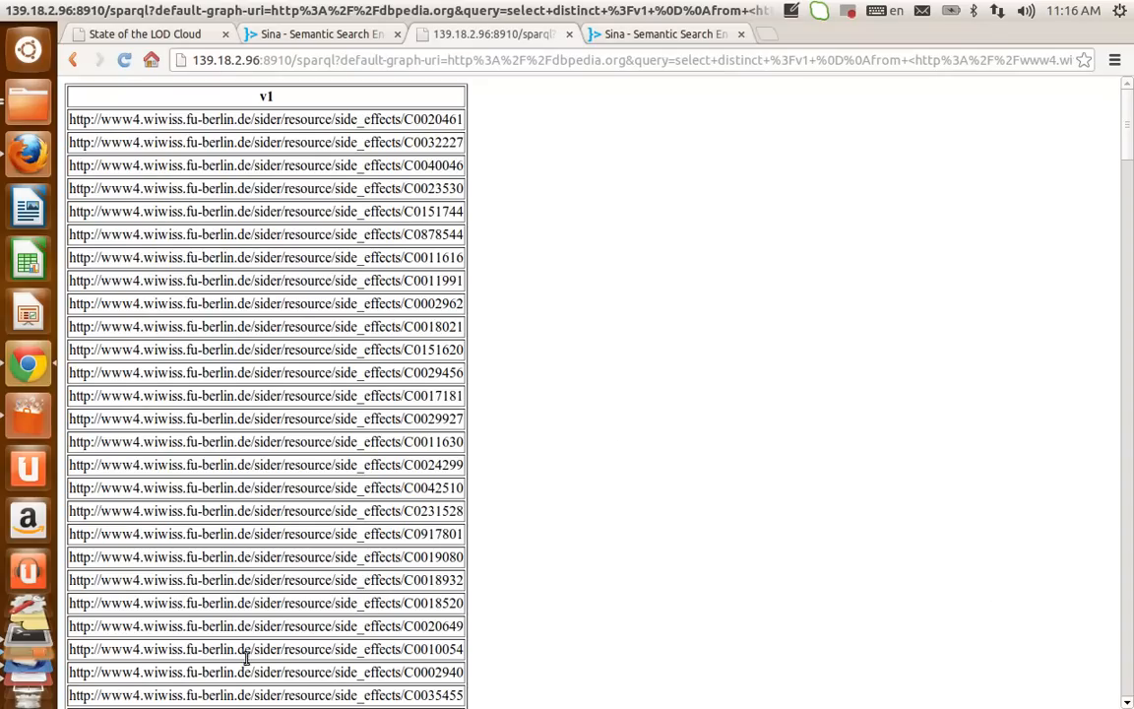
mouse_move(169, 125)
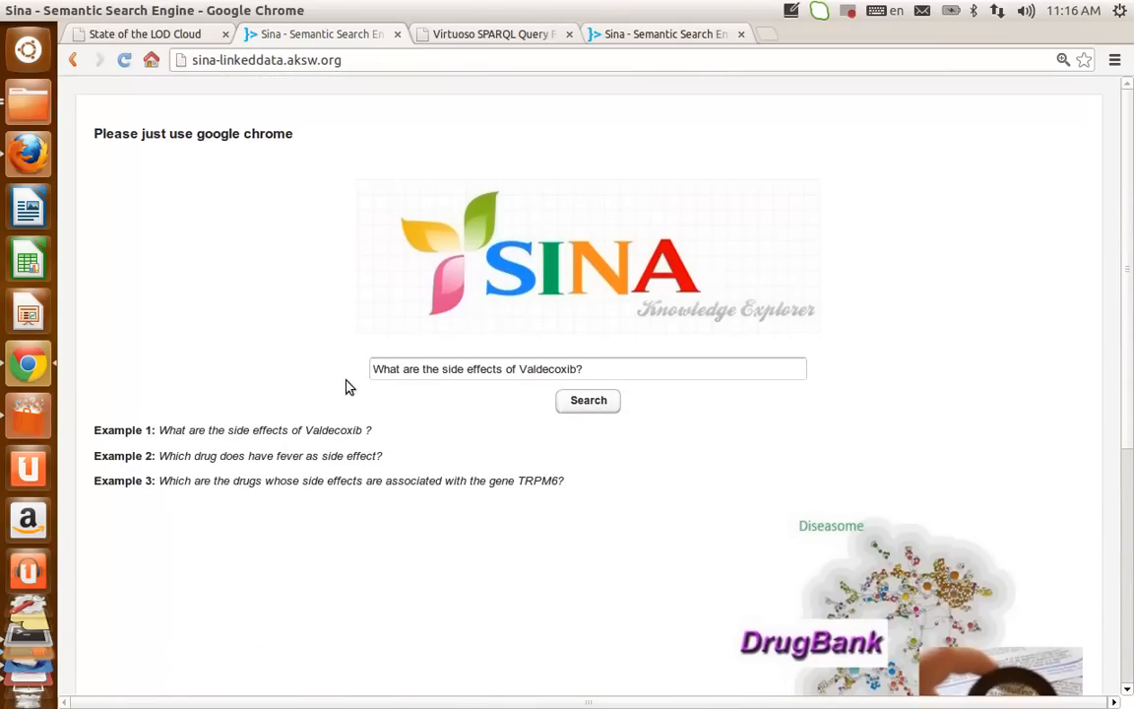
mouse_move(511, 513)
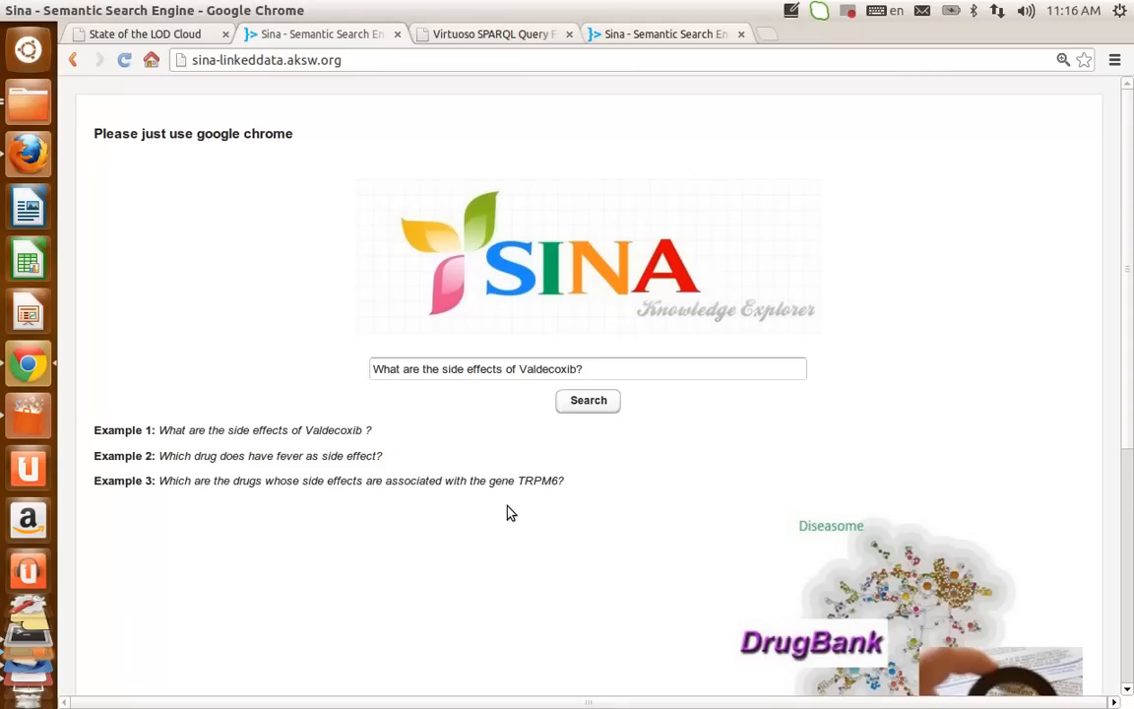
Bring back the Sina page showing the Valdecoxib side-effects question.
click(422, 371)
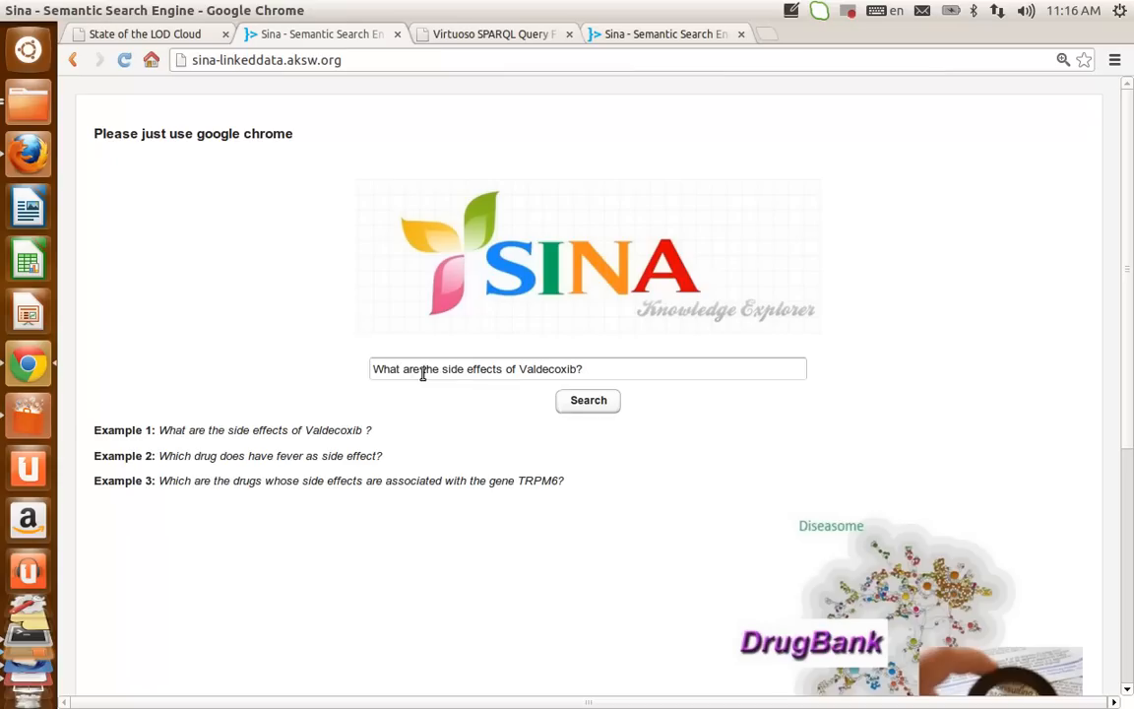
mouse_move(384, 368)
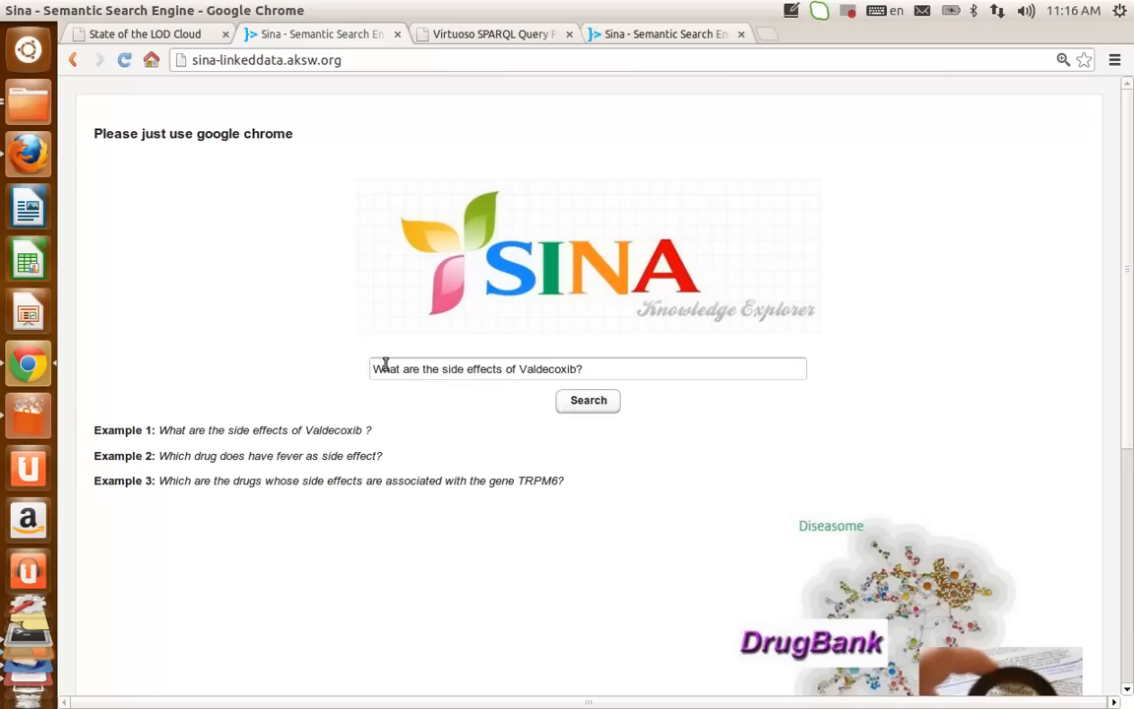
mouse_move(510, 368)
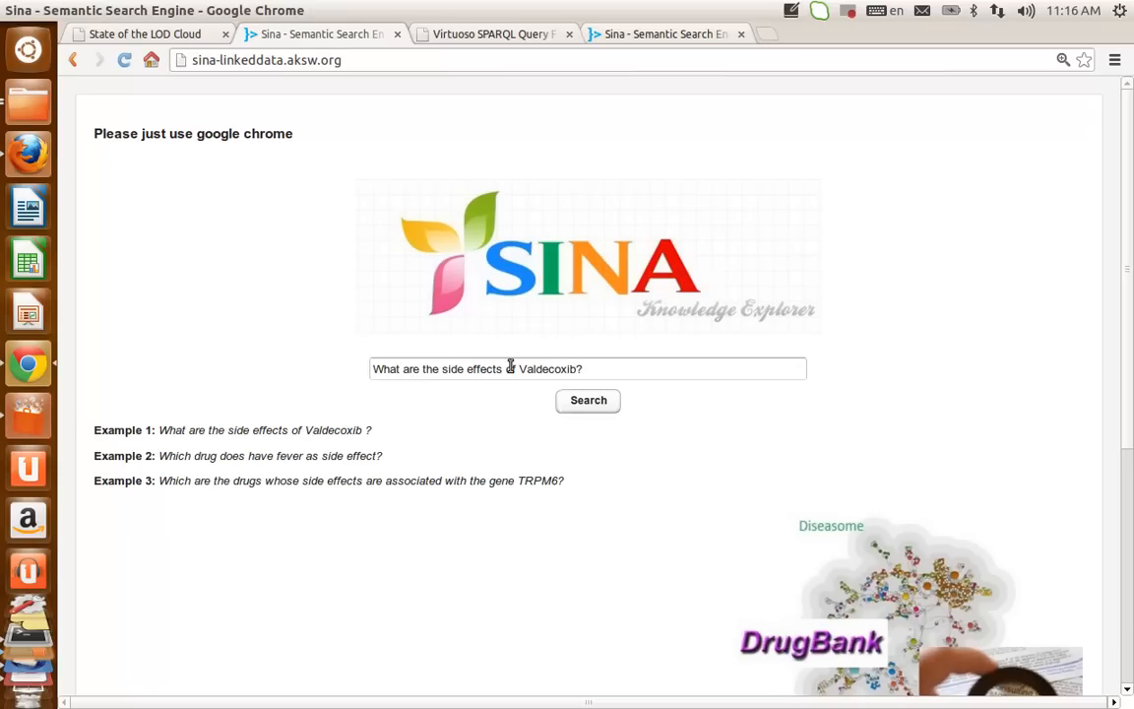
mouse_move(361, 392)
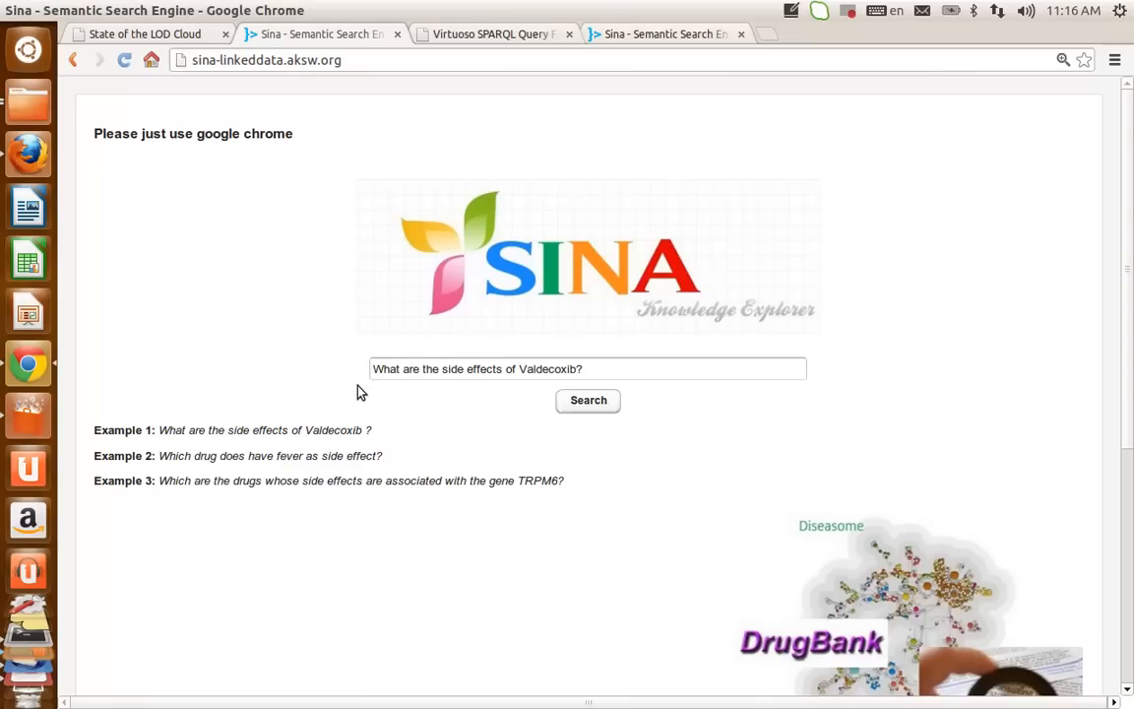
scroll(down, 3)
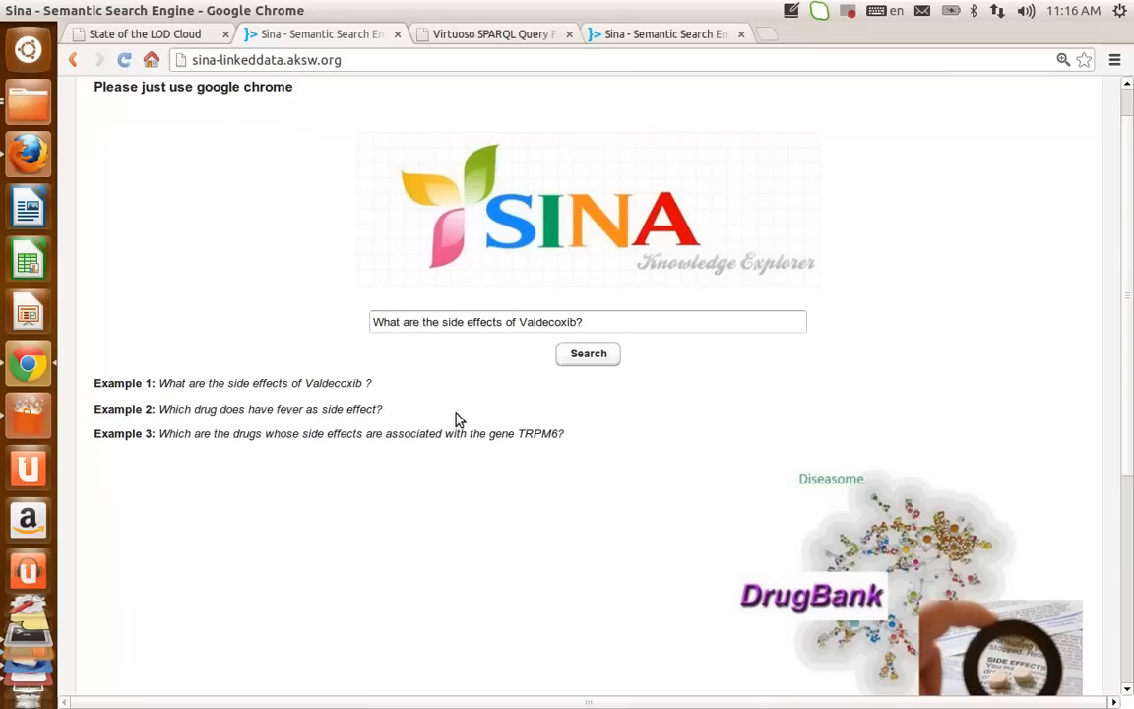
mouse_move(463, 349)
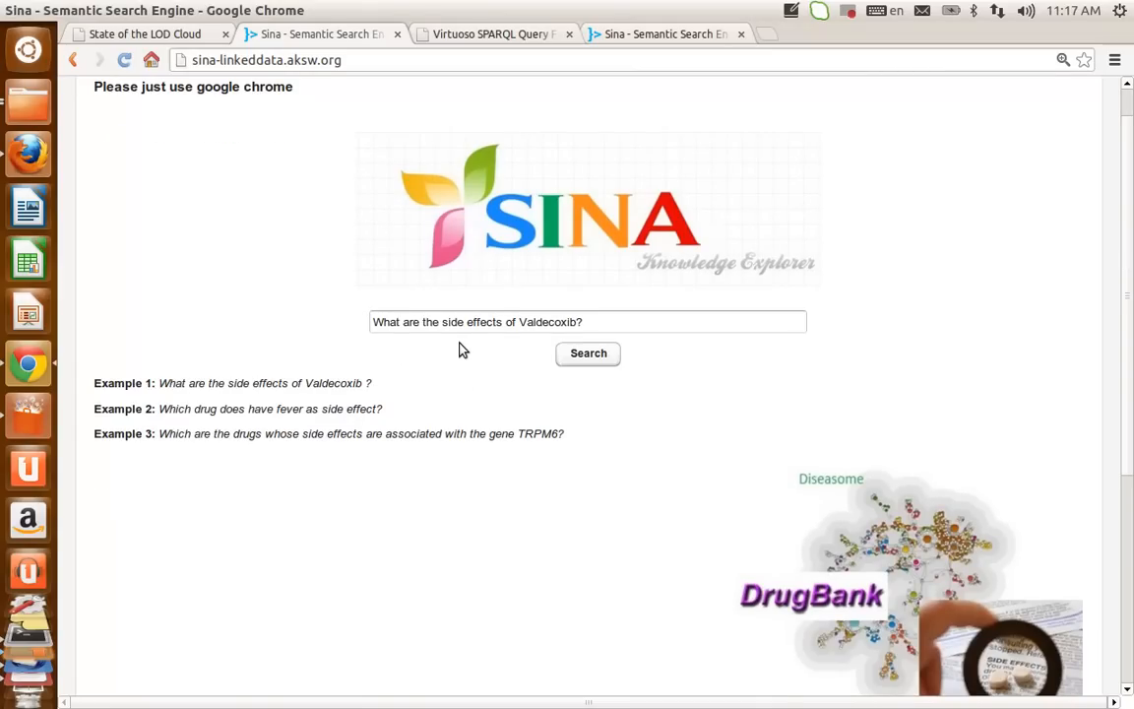
scroll(down, 3)
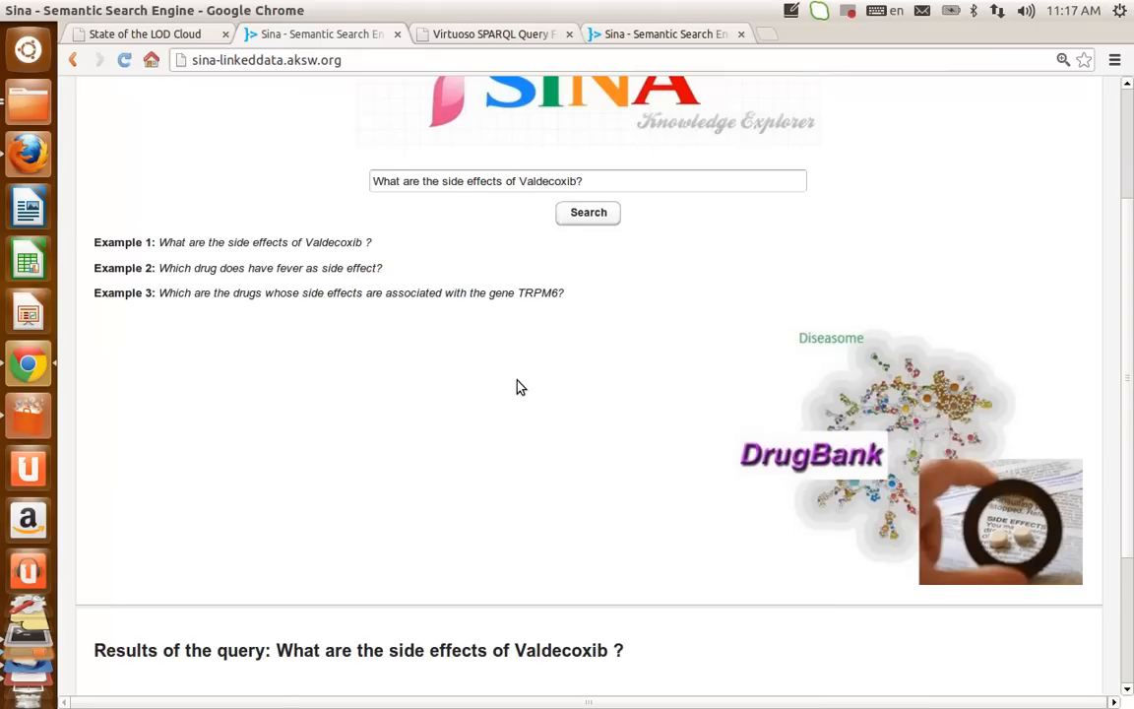
scroll(down, 3)
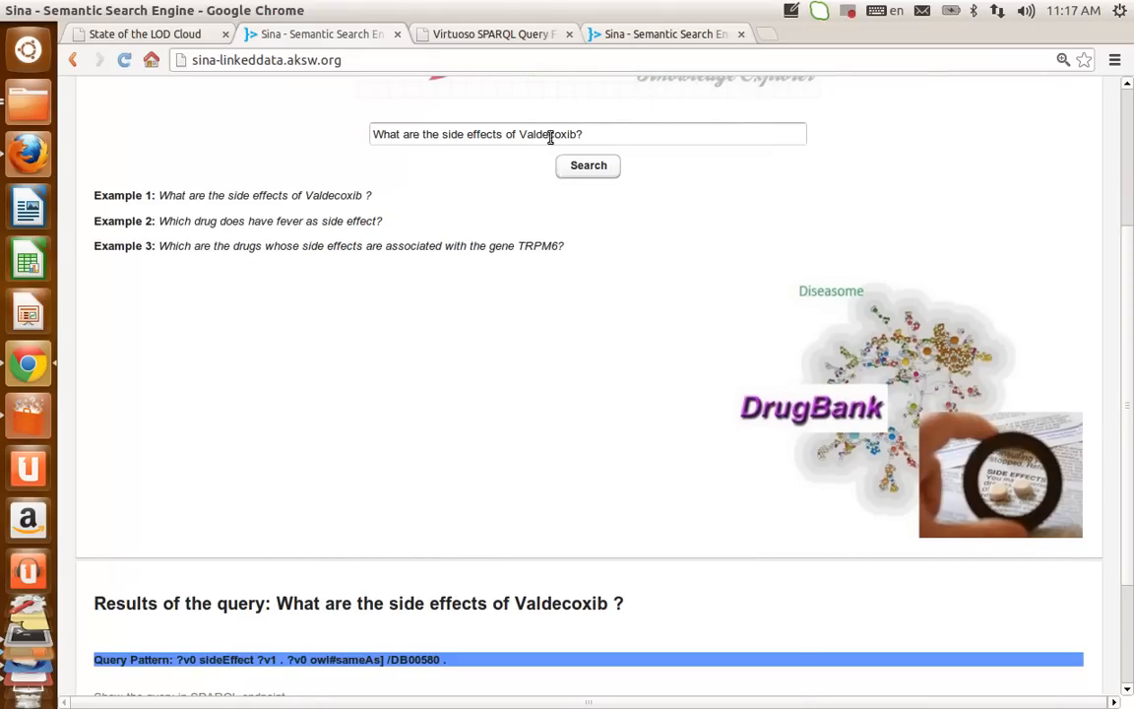
mouse_move(436, 144)
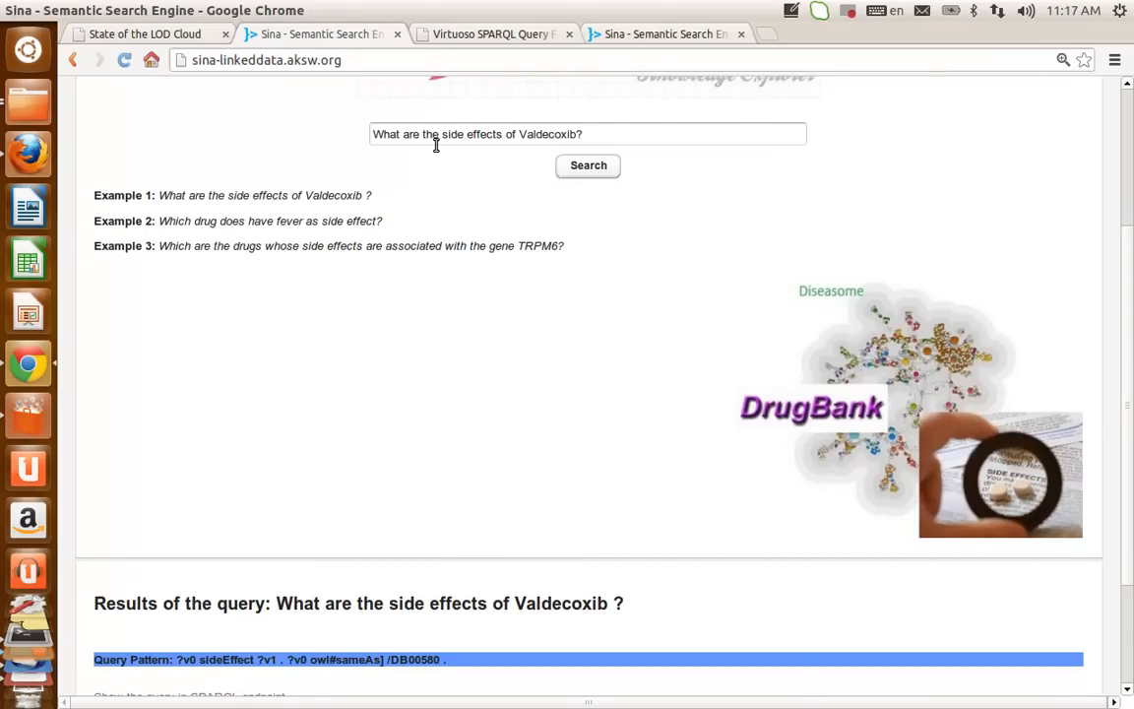
mouse_move(205, 668)
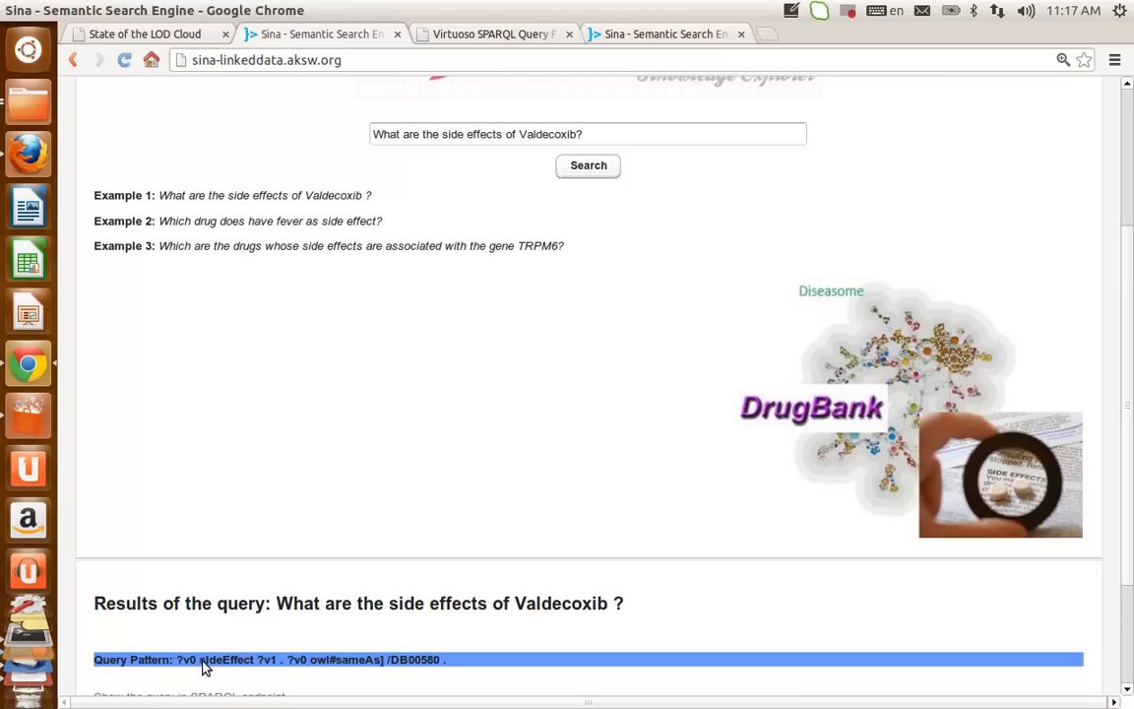
mouse_move(253, 667)
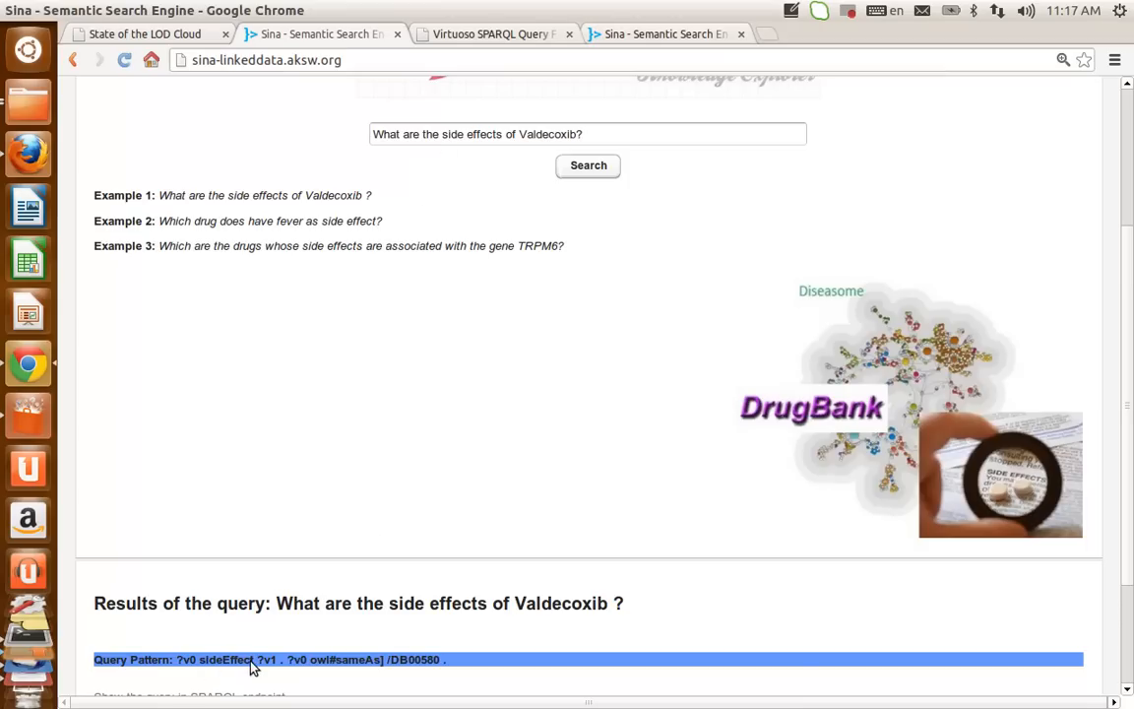
mouse_move(439, 628)
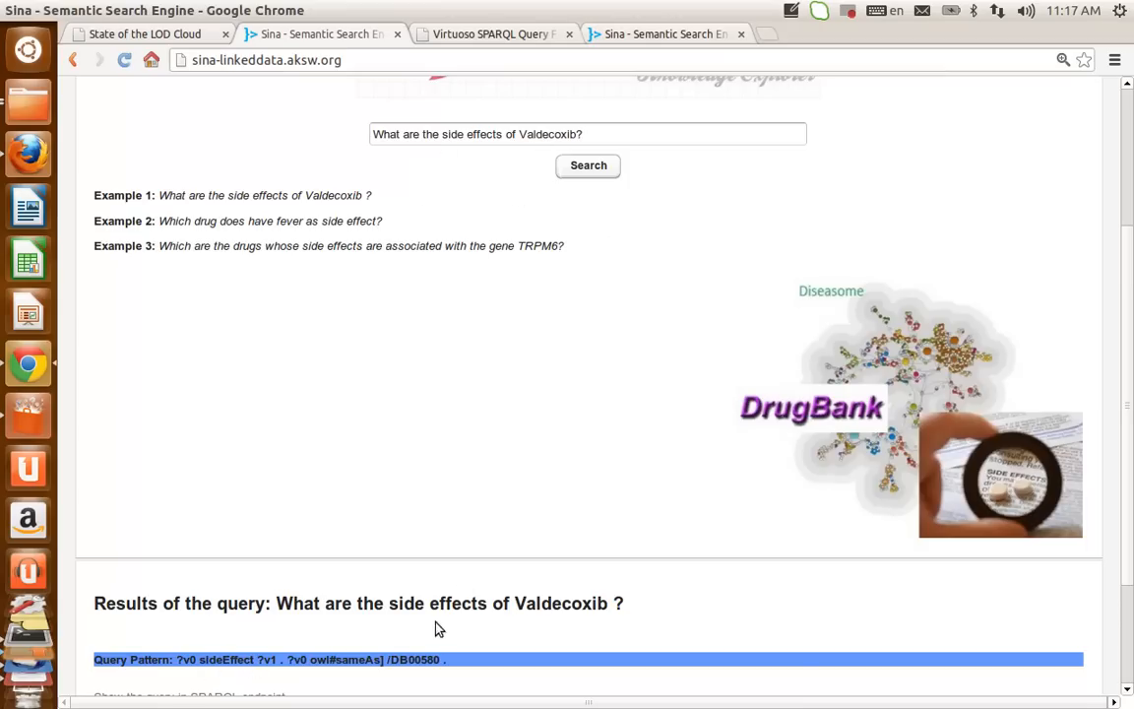
mouse_move(421, 670)
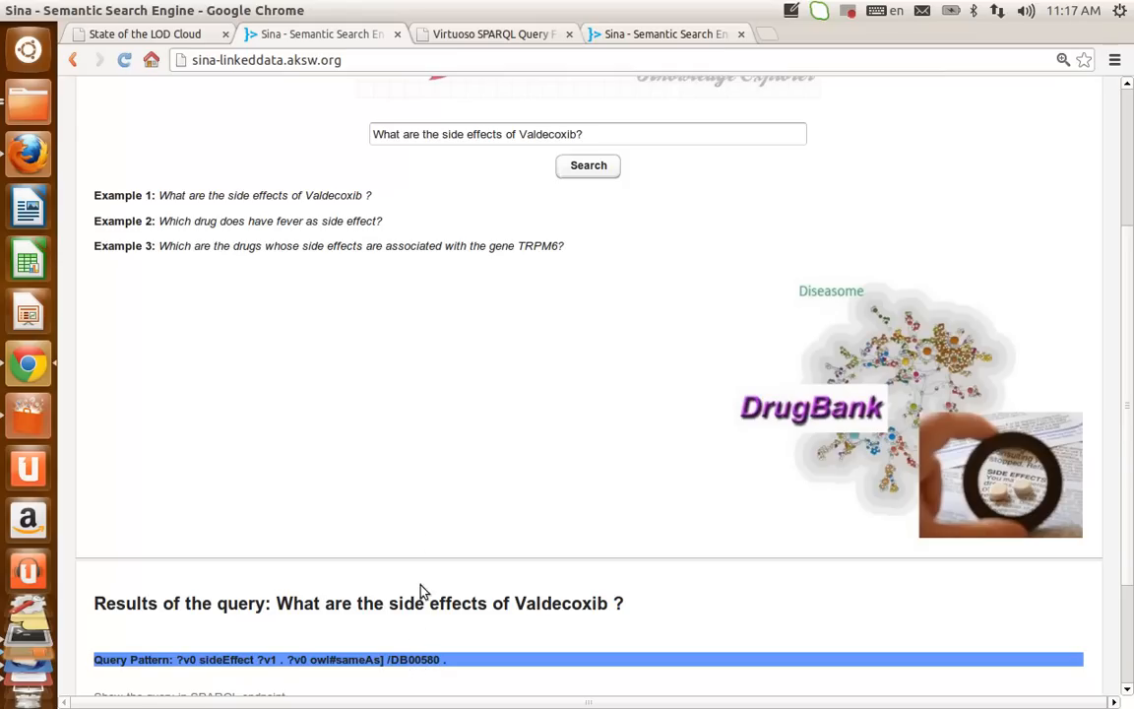
mouse_move(380, 325)
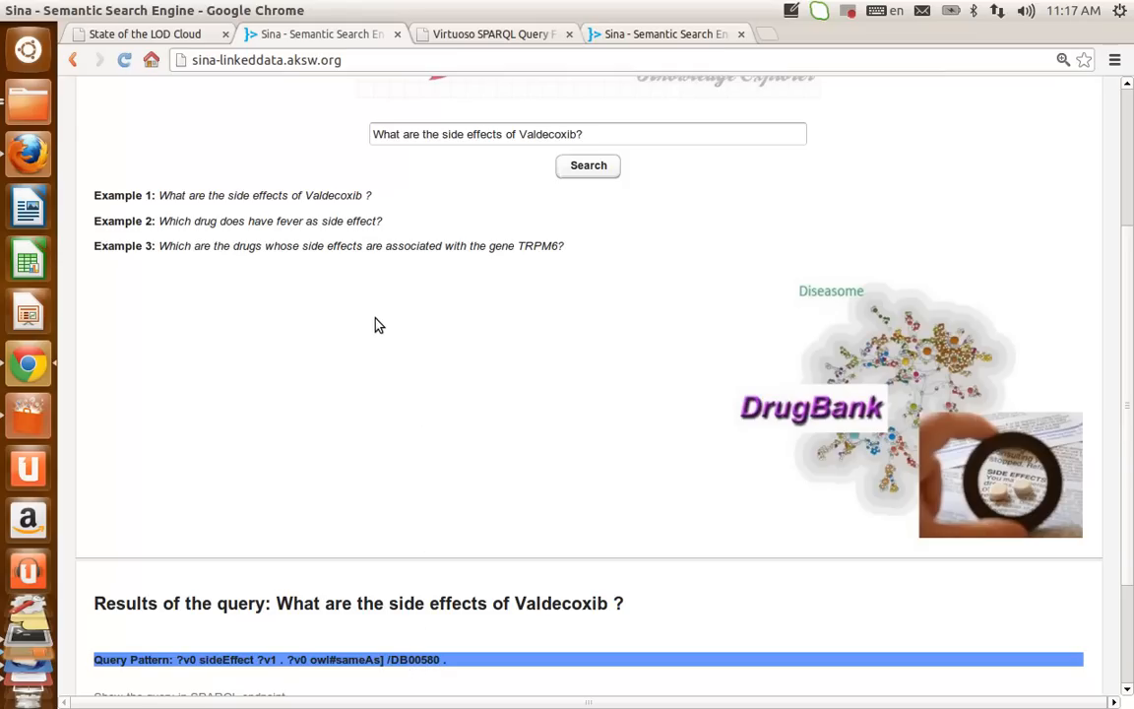
mouse_move(335, 522)
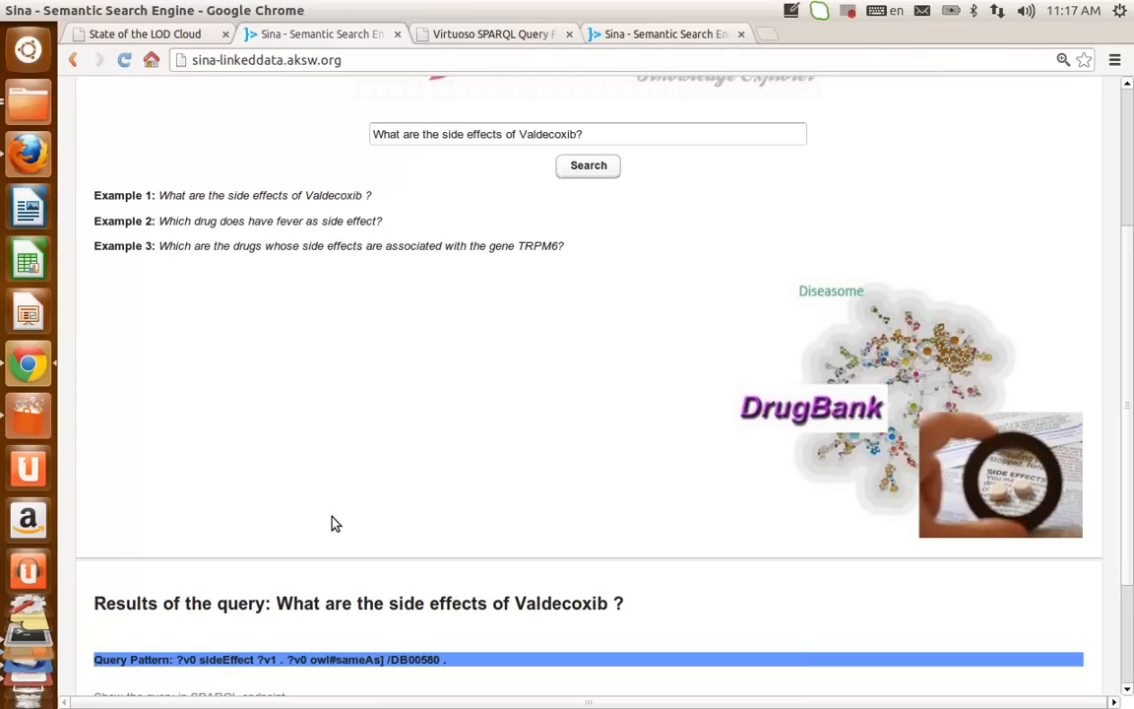
mouse_move(324, 604)
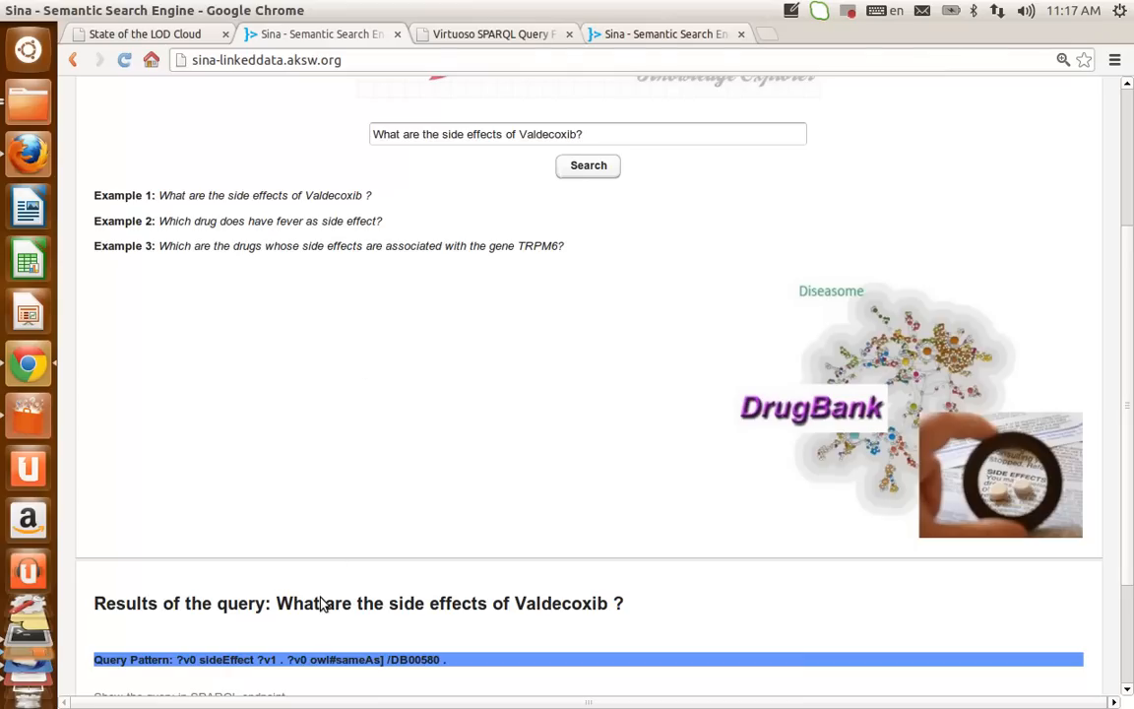
mouse_move(332, 604)
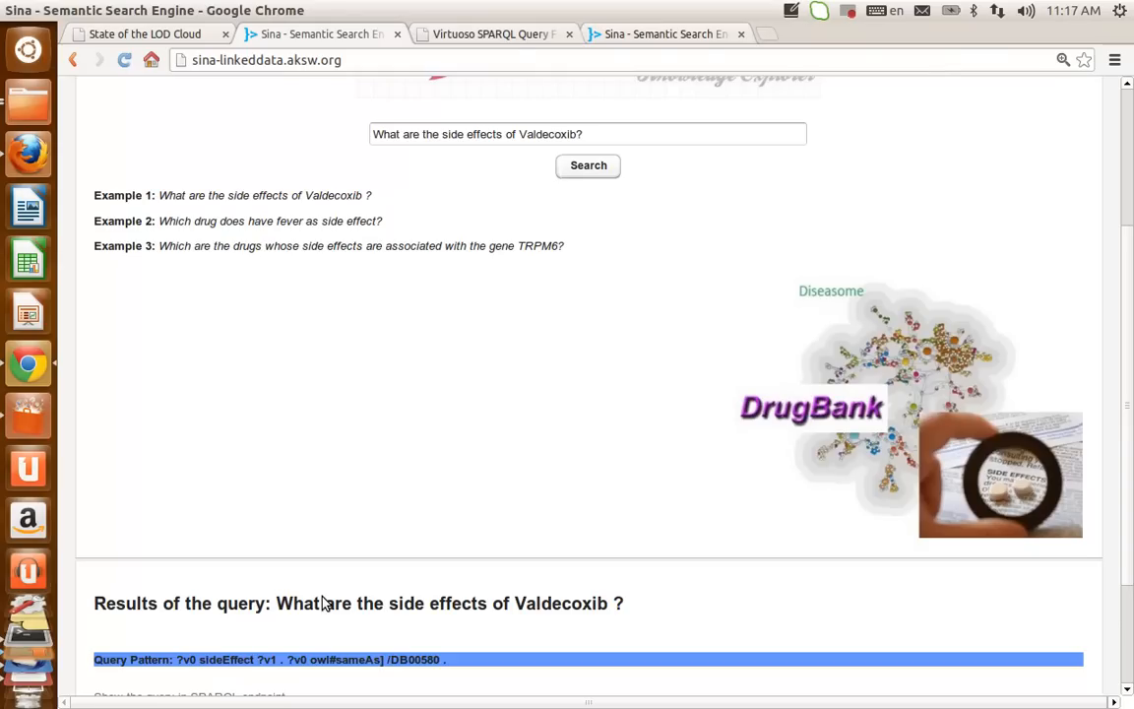
mouse_move(359, 618)
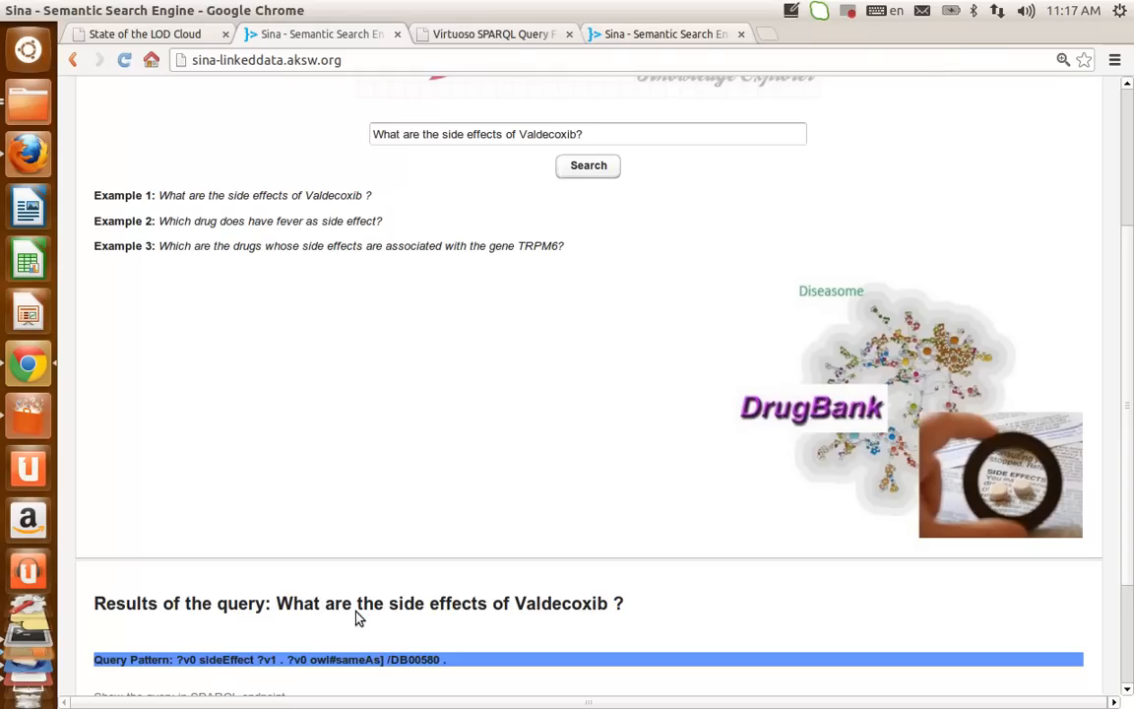
mouse_move(416, 670)
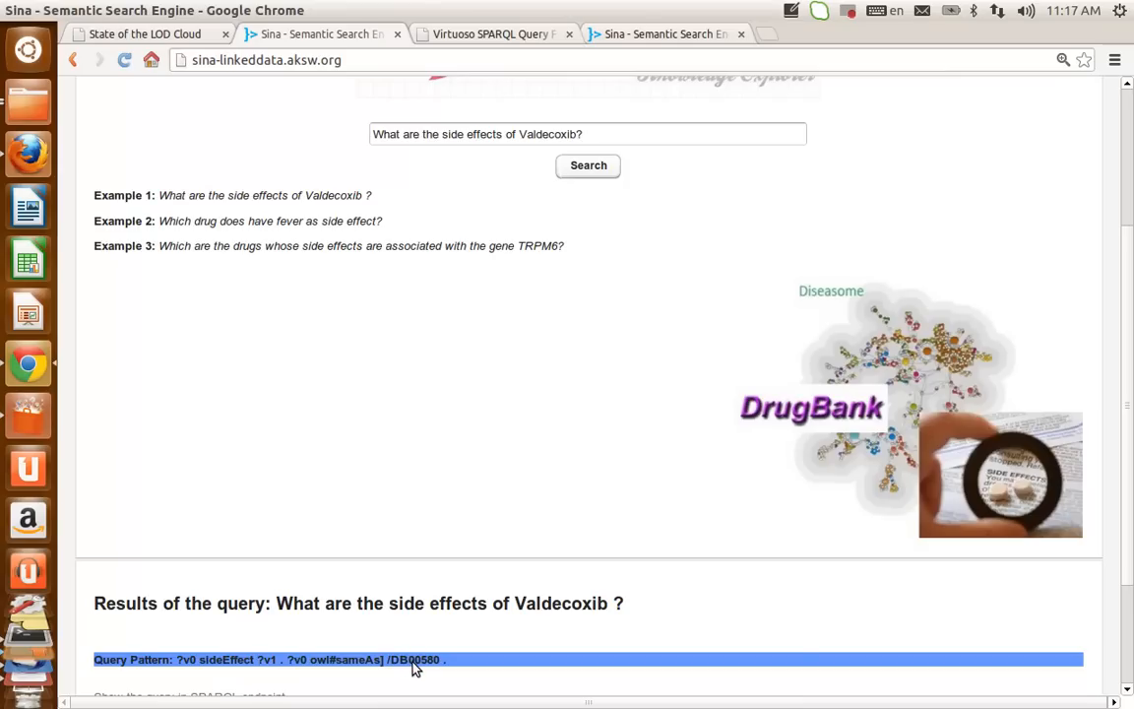
mouse_move(338, 587)
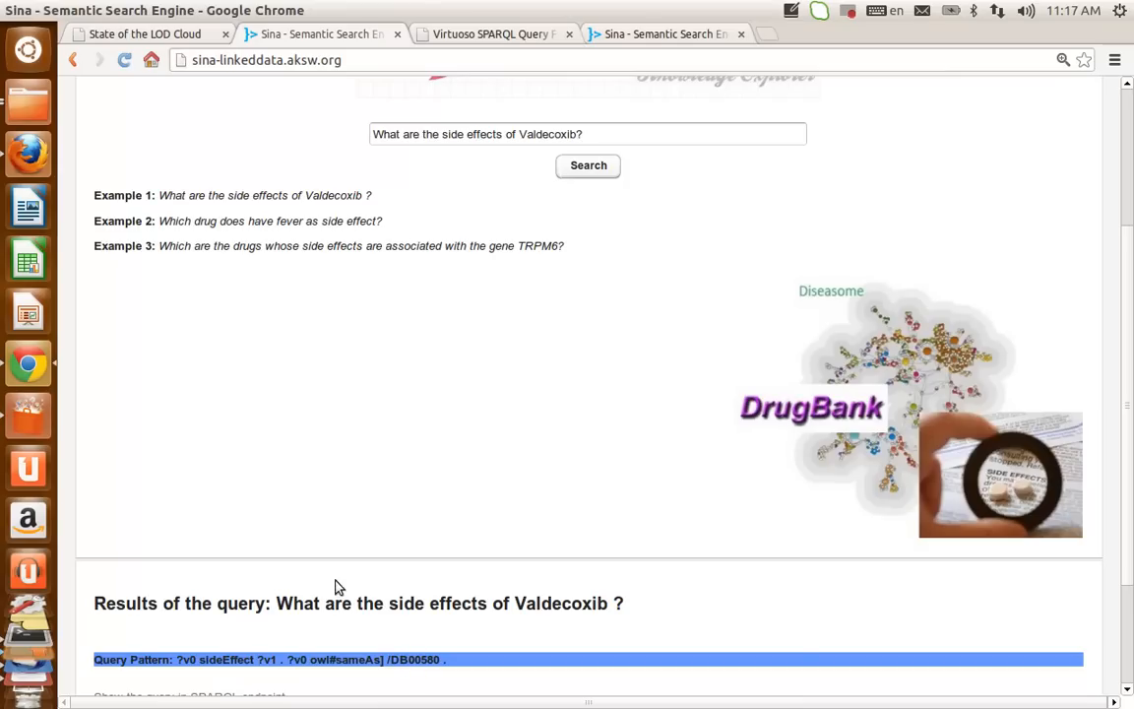
mouse_move(430, 553)
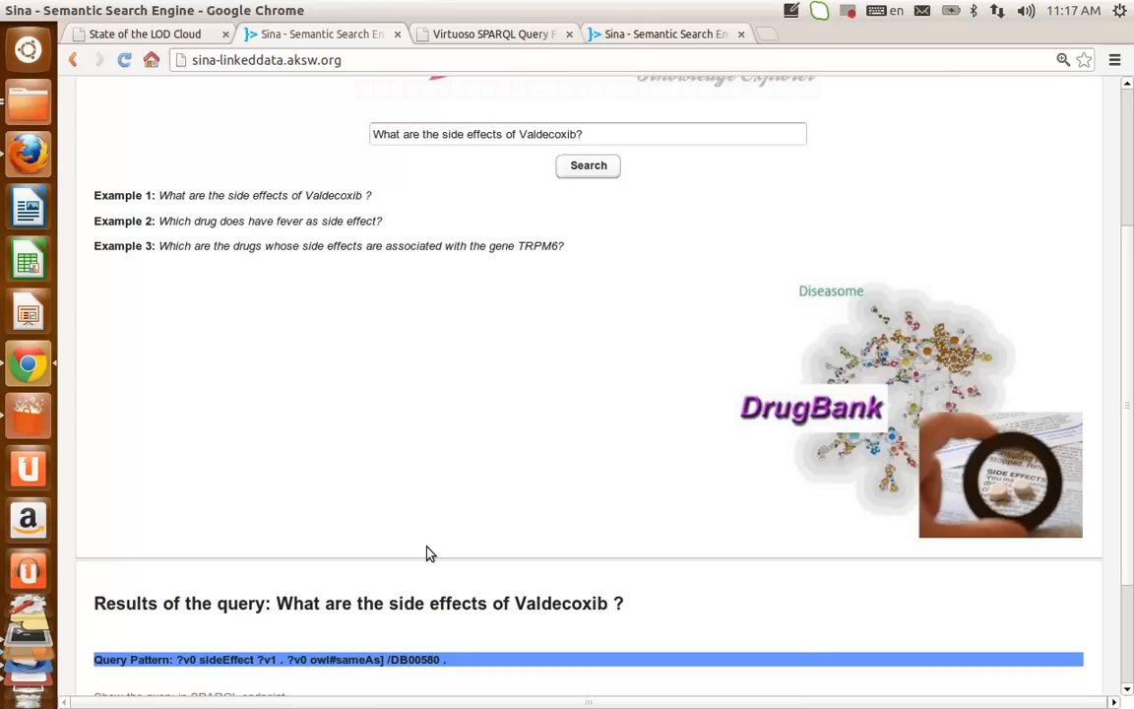
mouse_move(502, 635)
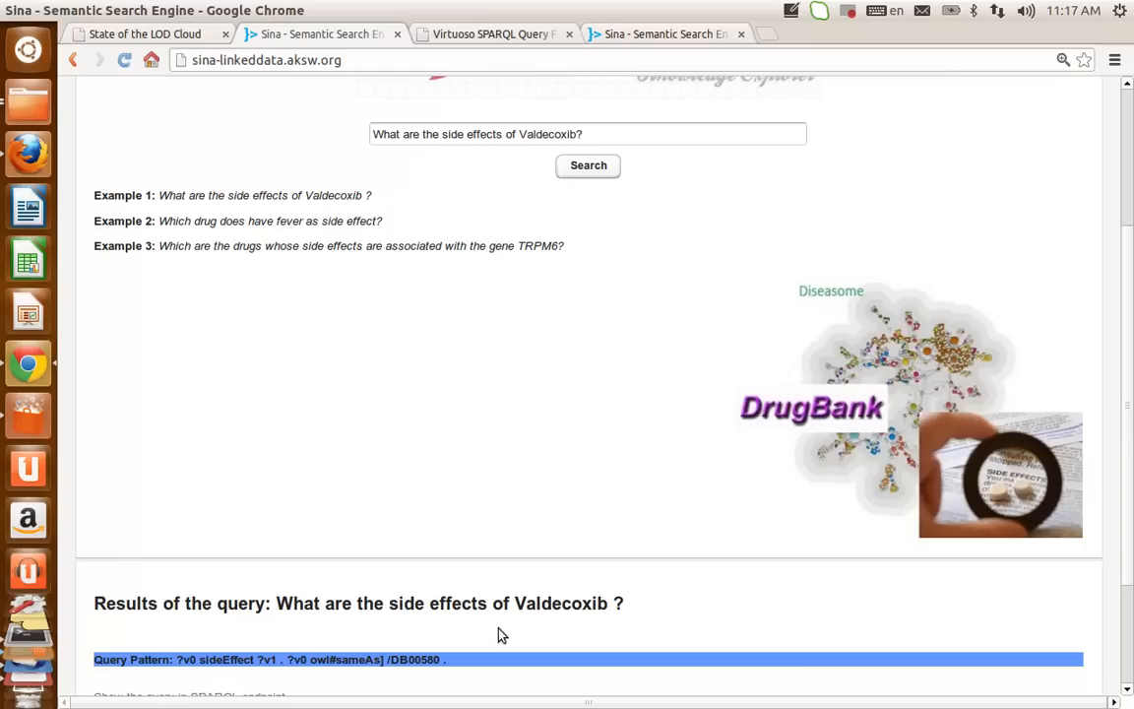
mouse_move(273, 616)
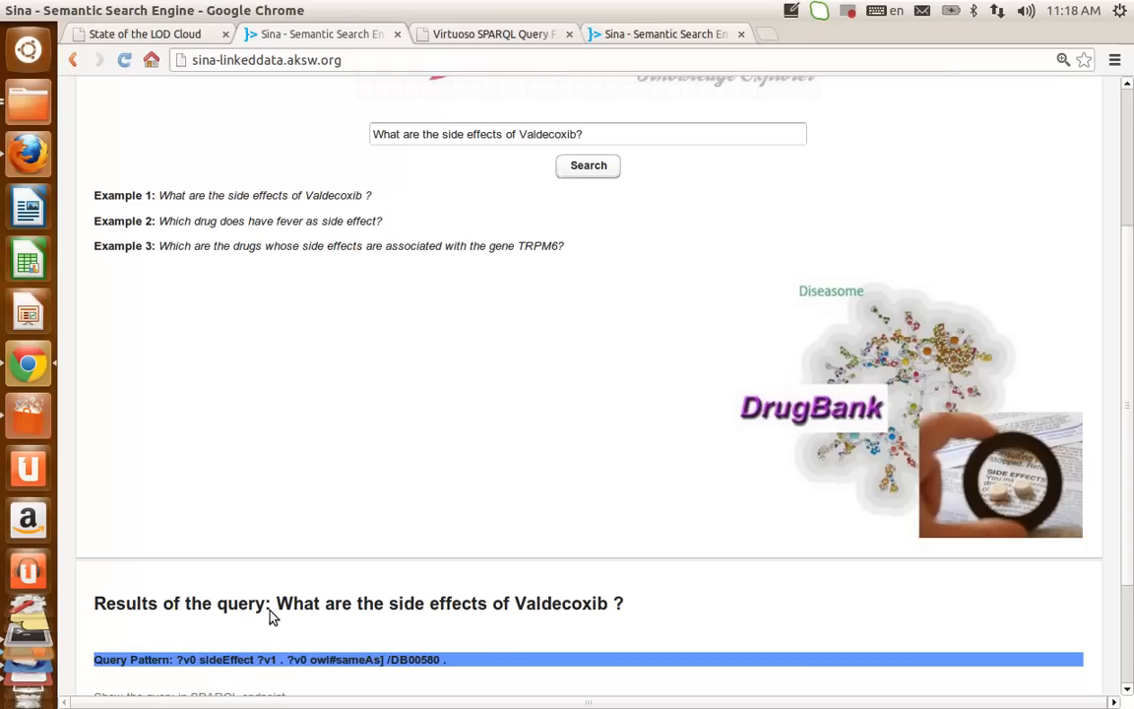
mouse_move(224, 668)
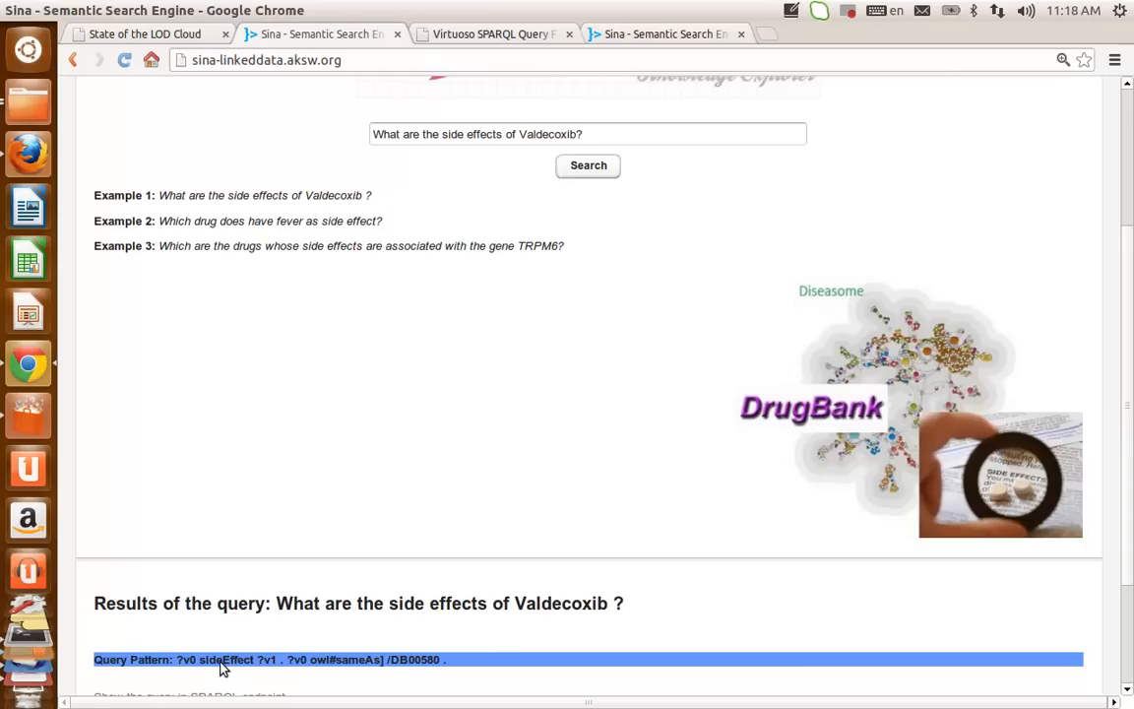
mouse_move(405, 667)
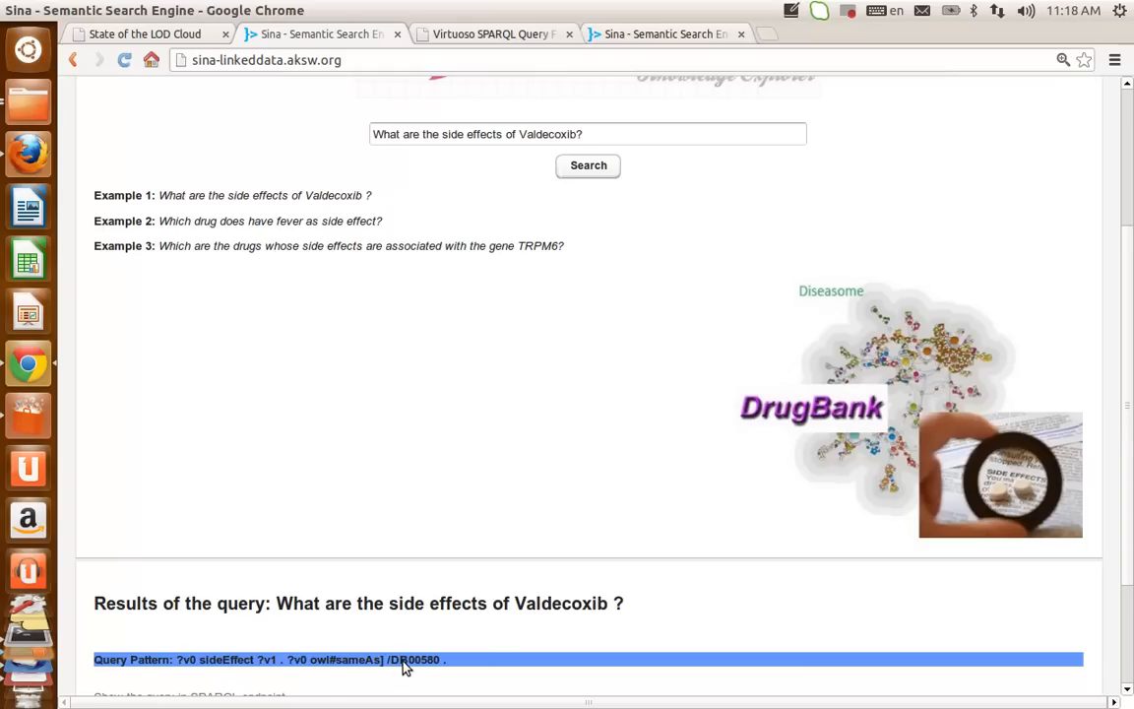
mouse_move(420, 684)
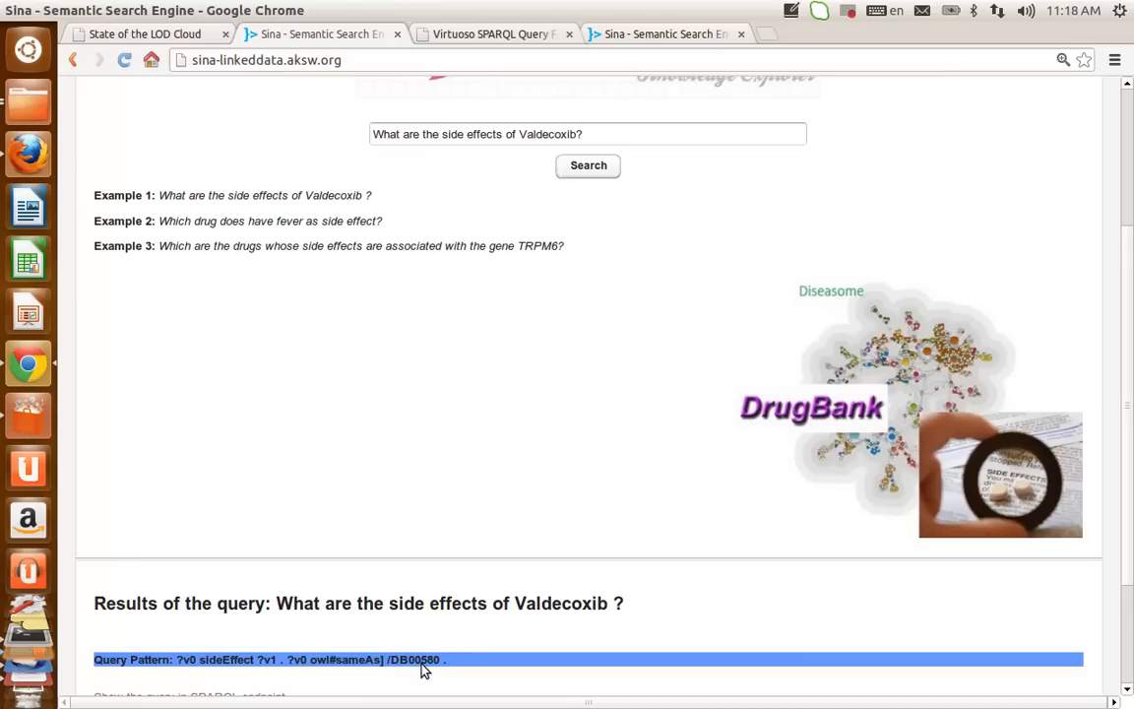
mouse_move(413, 663)
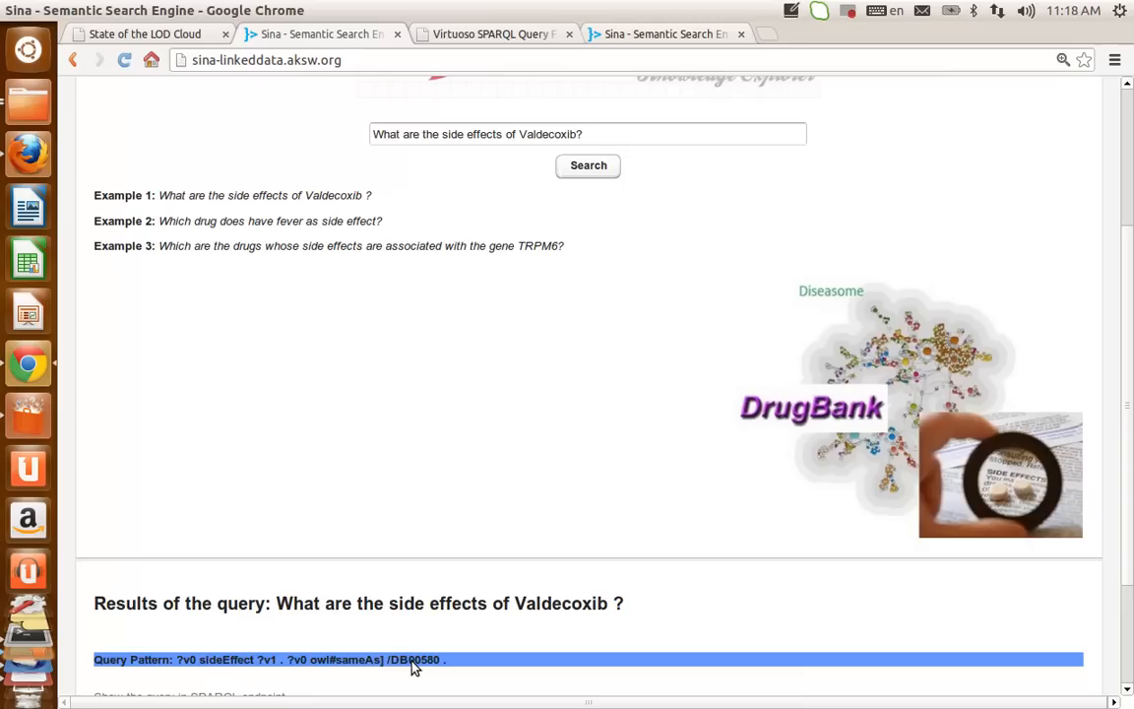
mouse_move(313, 650)
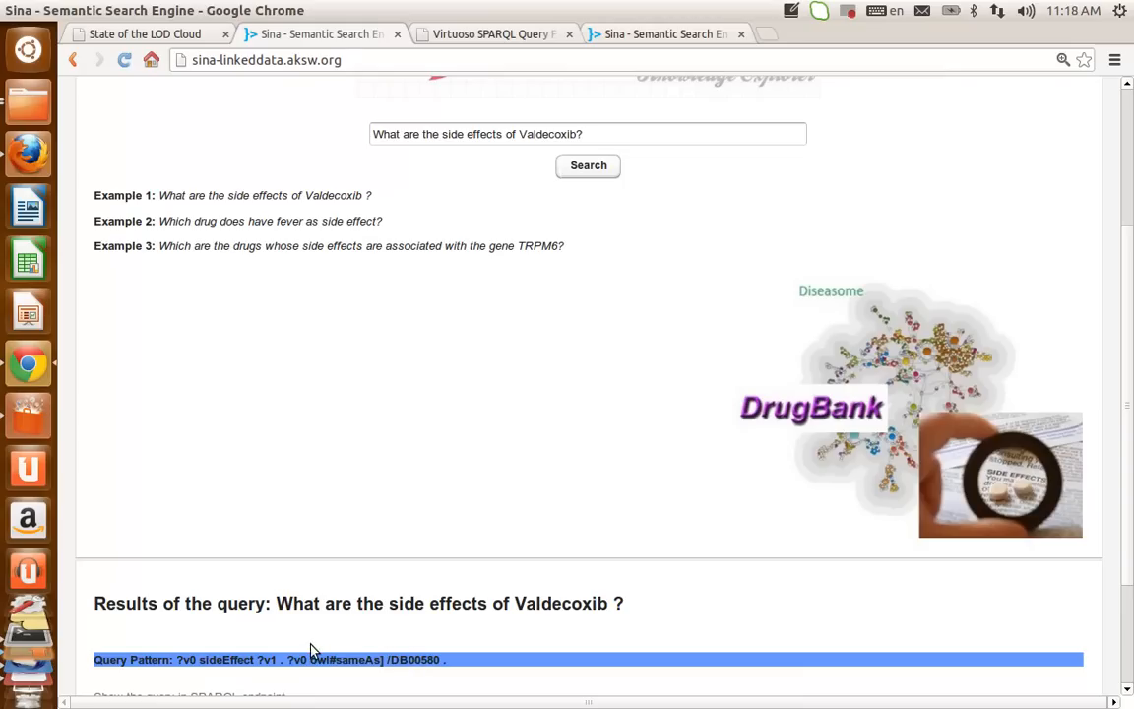
mouse_move(303, 667)
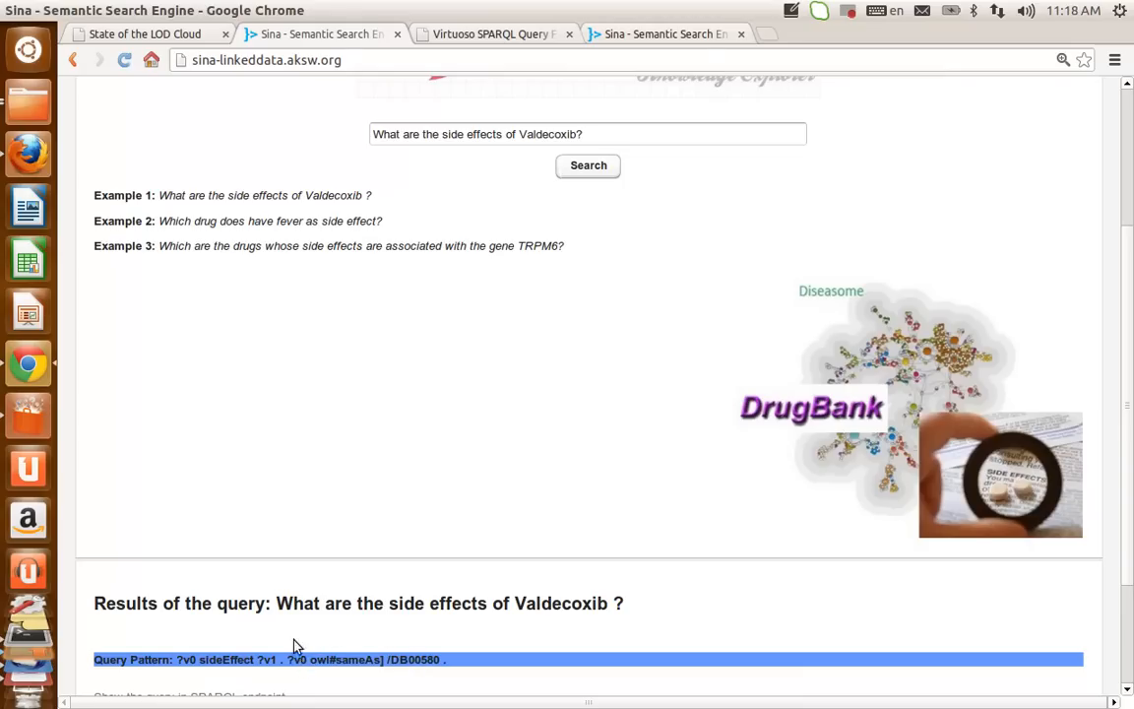
mouse_move(189, 661)
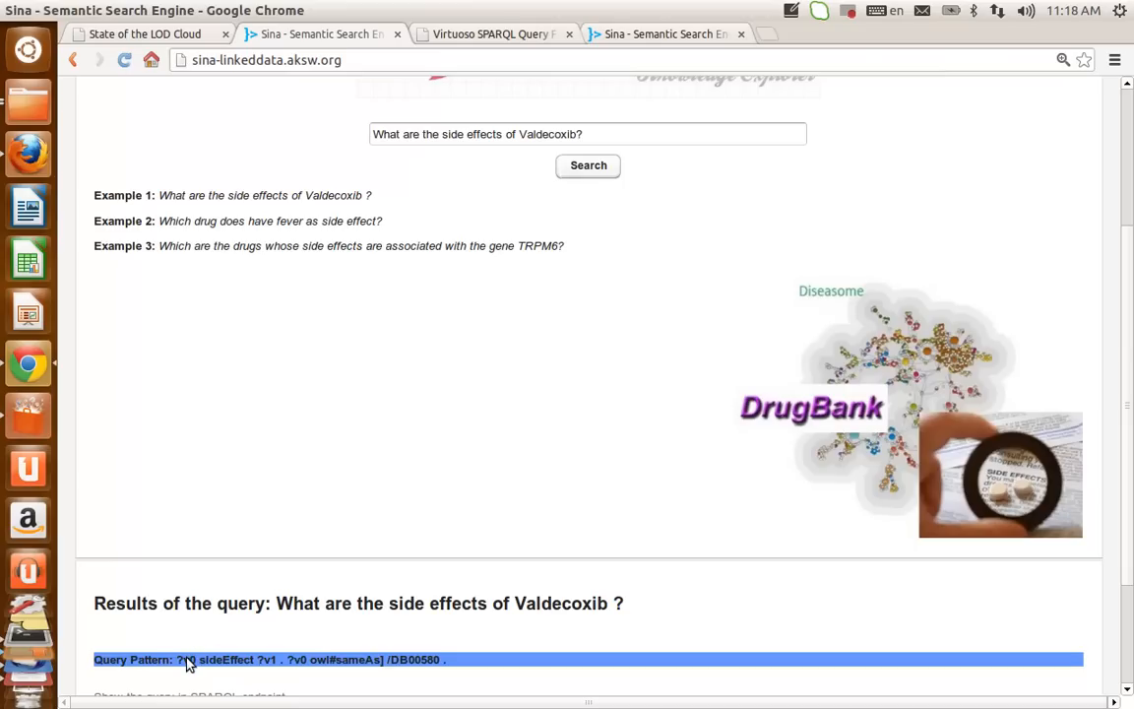
Scroll through the Sina results, then bring up public.pdf at Figure 1.
scroll(down, 3)
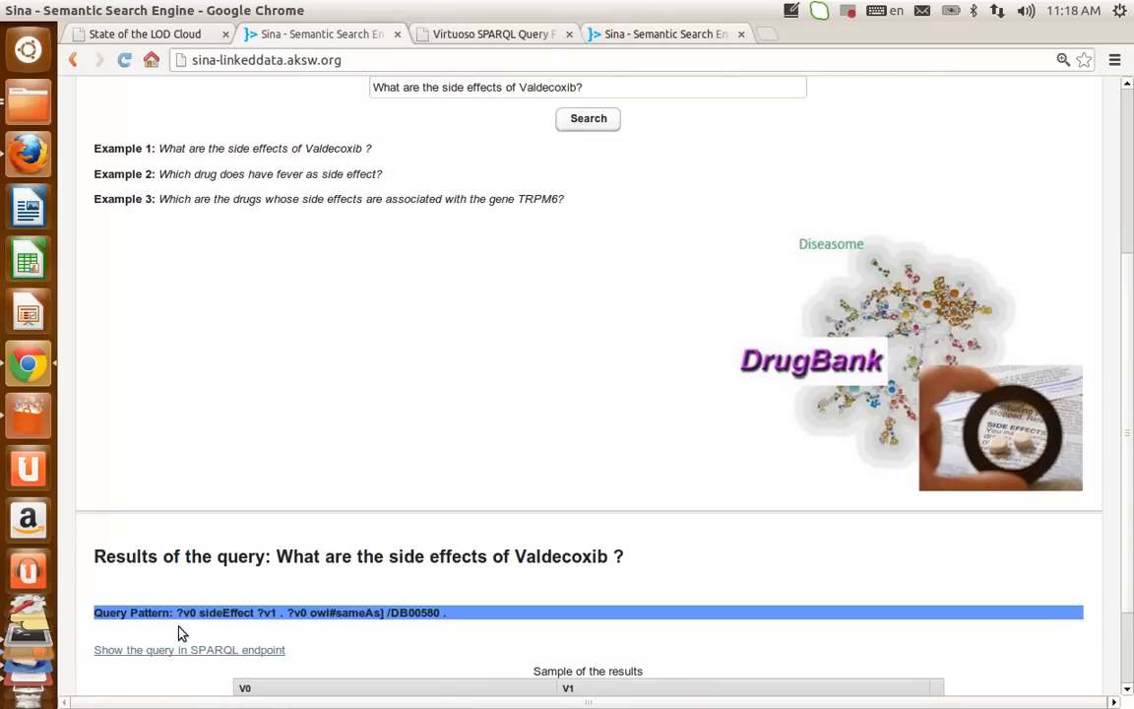
mouse_move(208, 616)
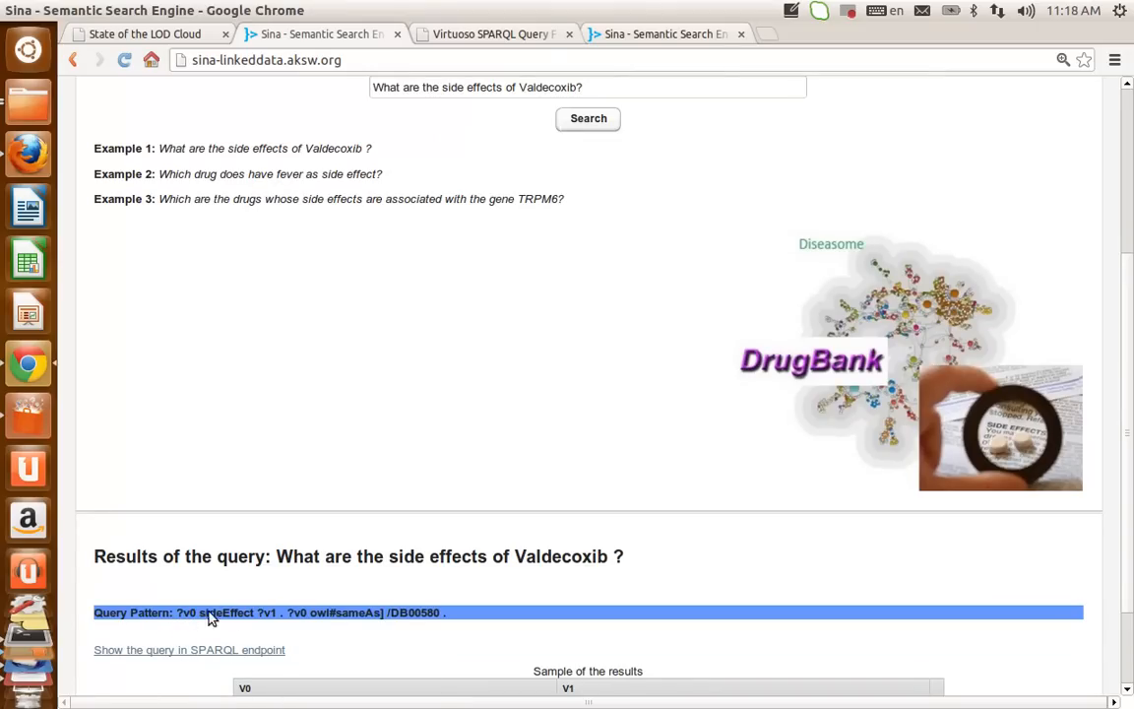
mouse_move(327, 618)
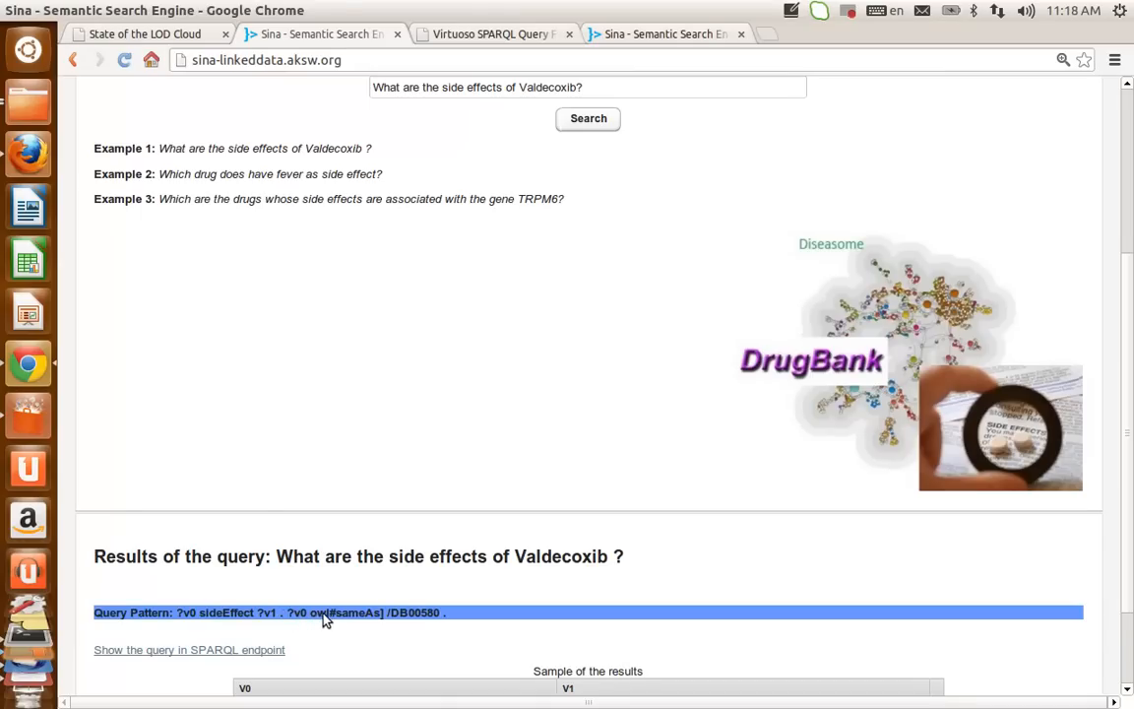
mouse_move(394, 619)
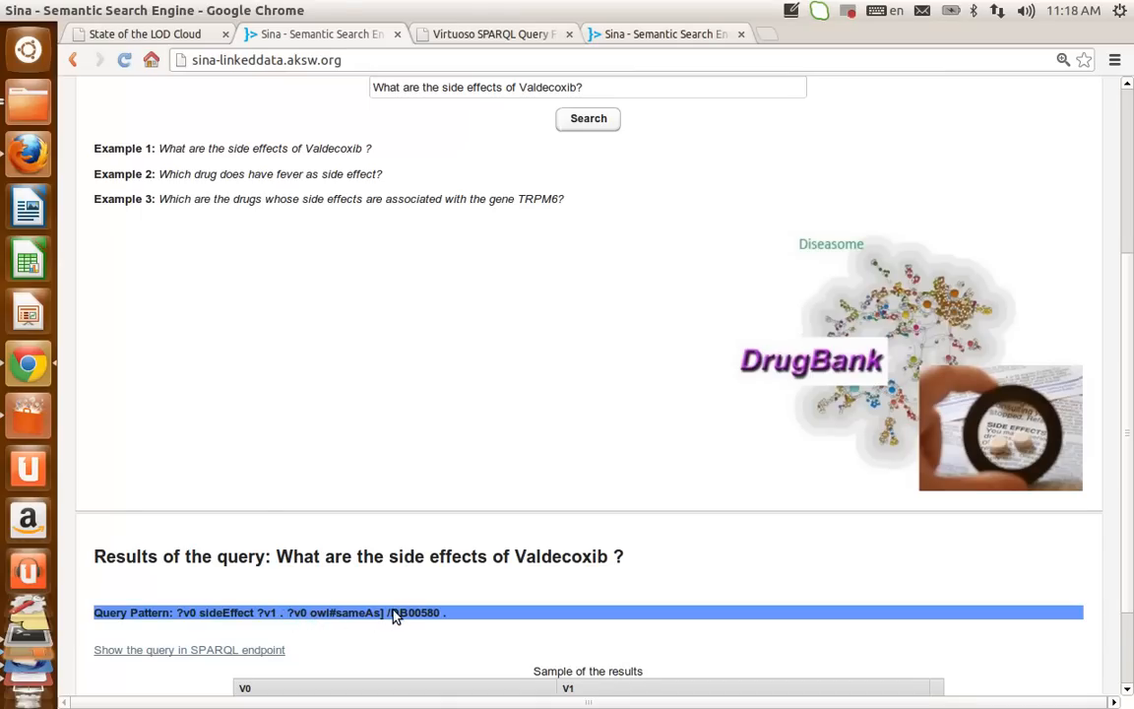
mouse_move(319, 571)
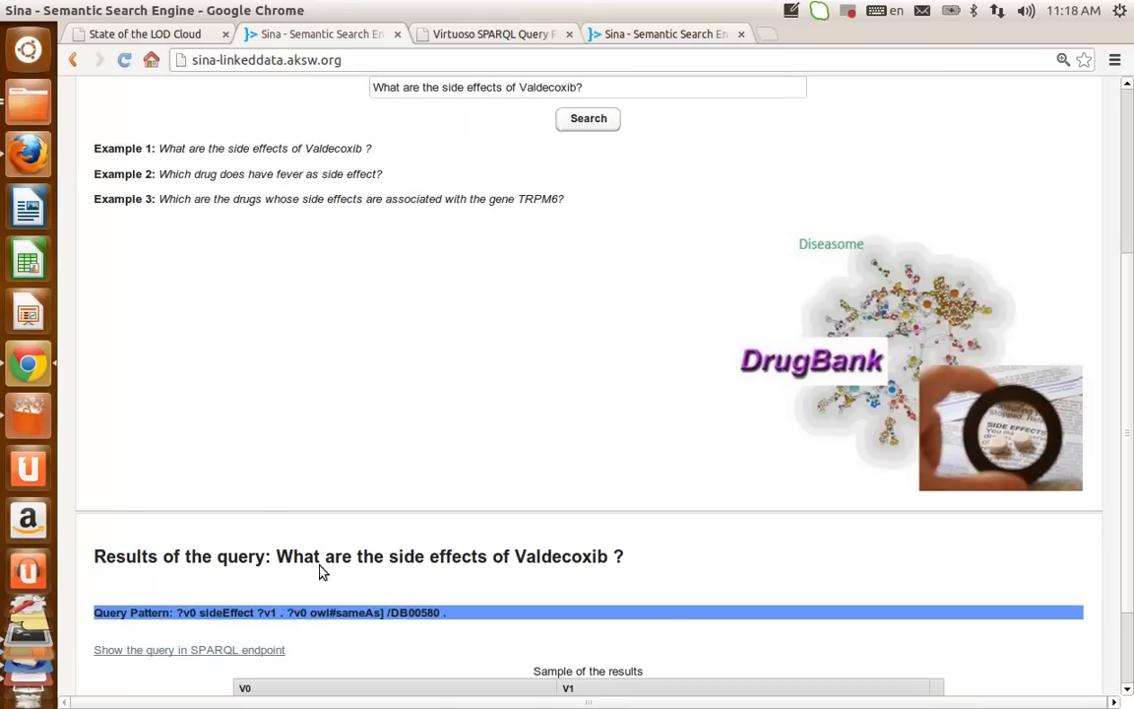
scroll(down, 3)
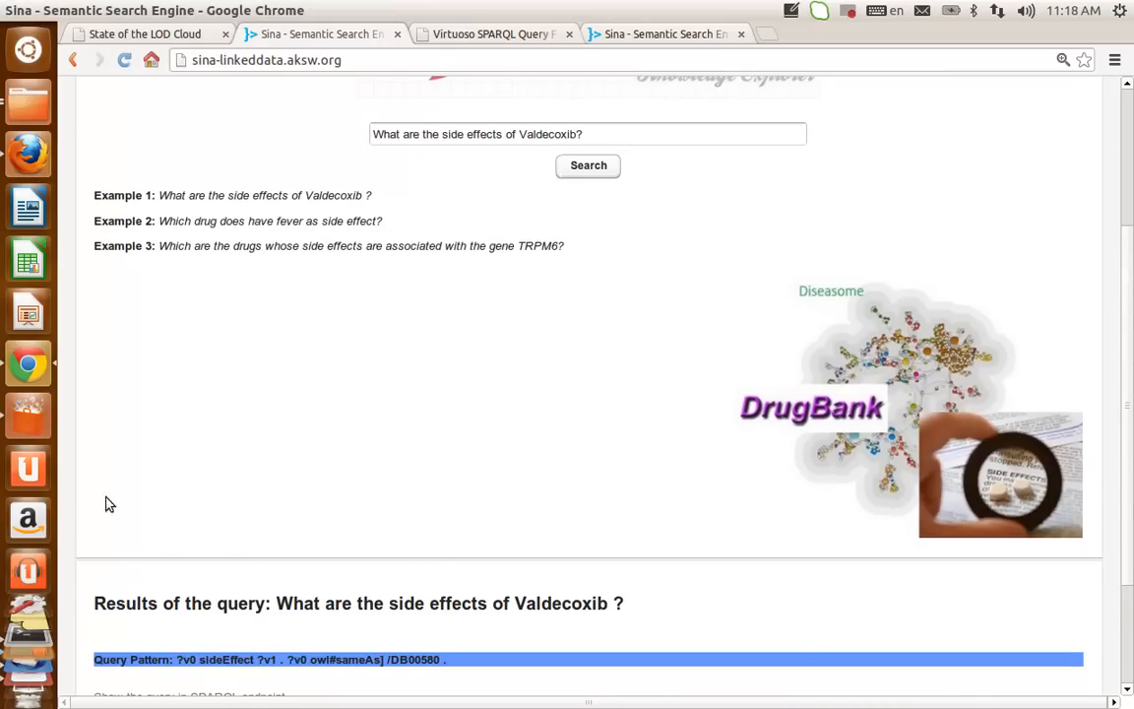
scroll(down, 3)
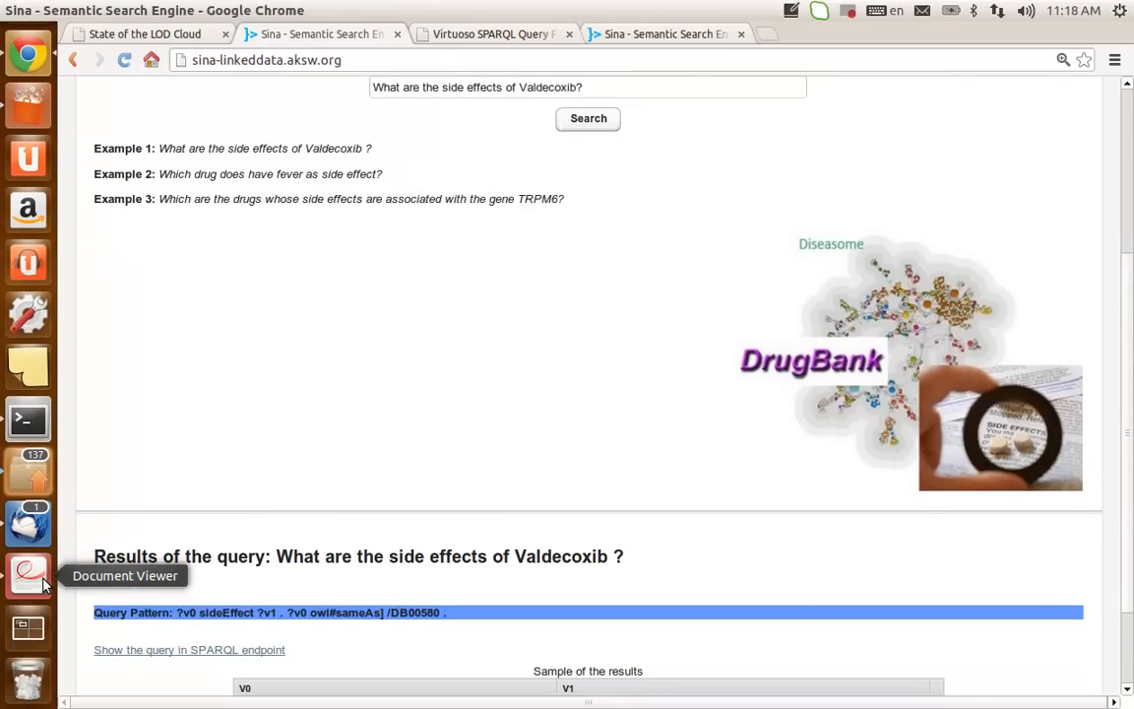
click(25, 570)
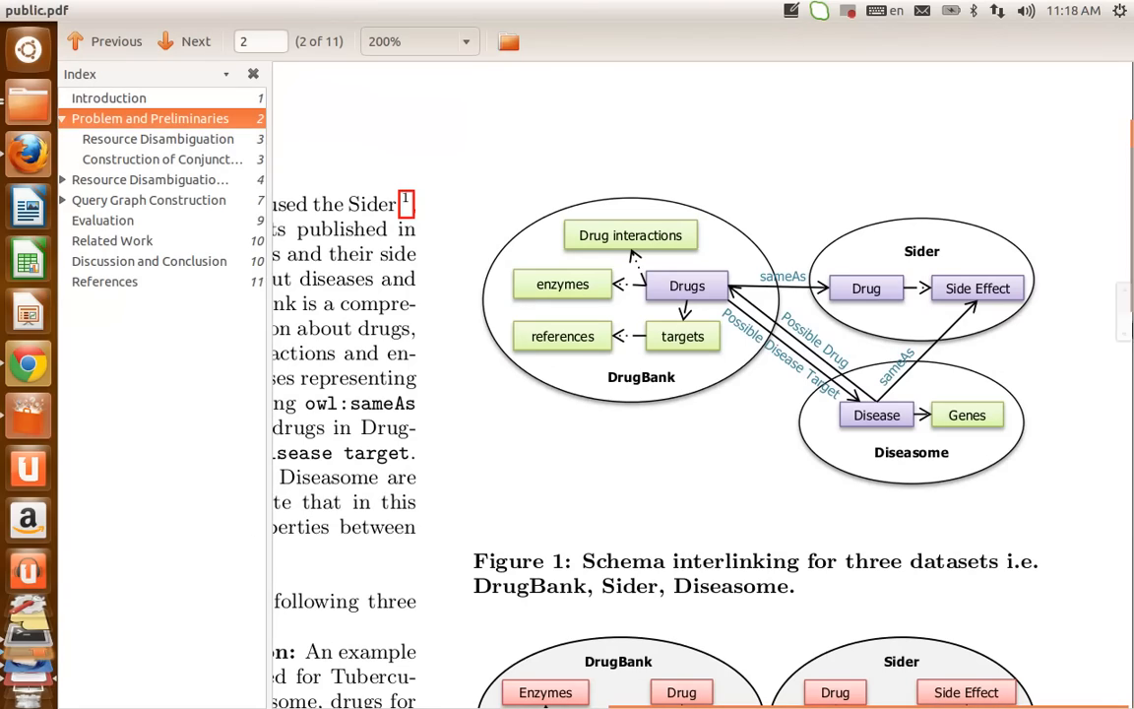